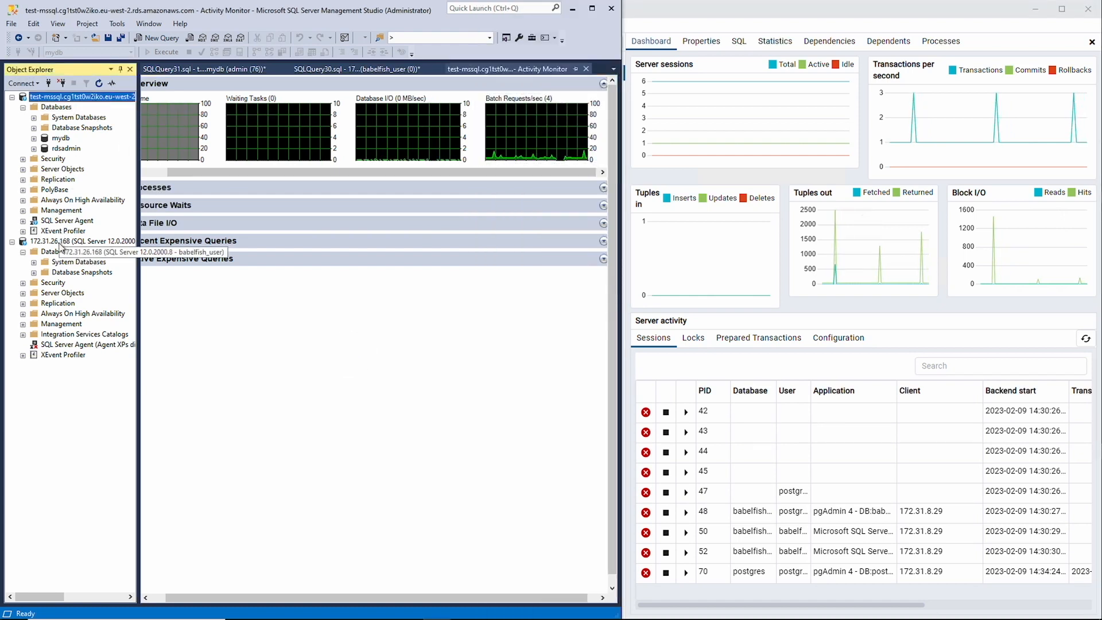
Select the Babelfish connection and the mydb source database in SQL Server Management Studio, then bring up VS Code.
{"action": "left_click", "coordinate": [83, 241]}
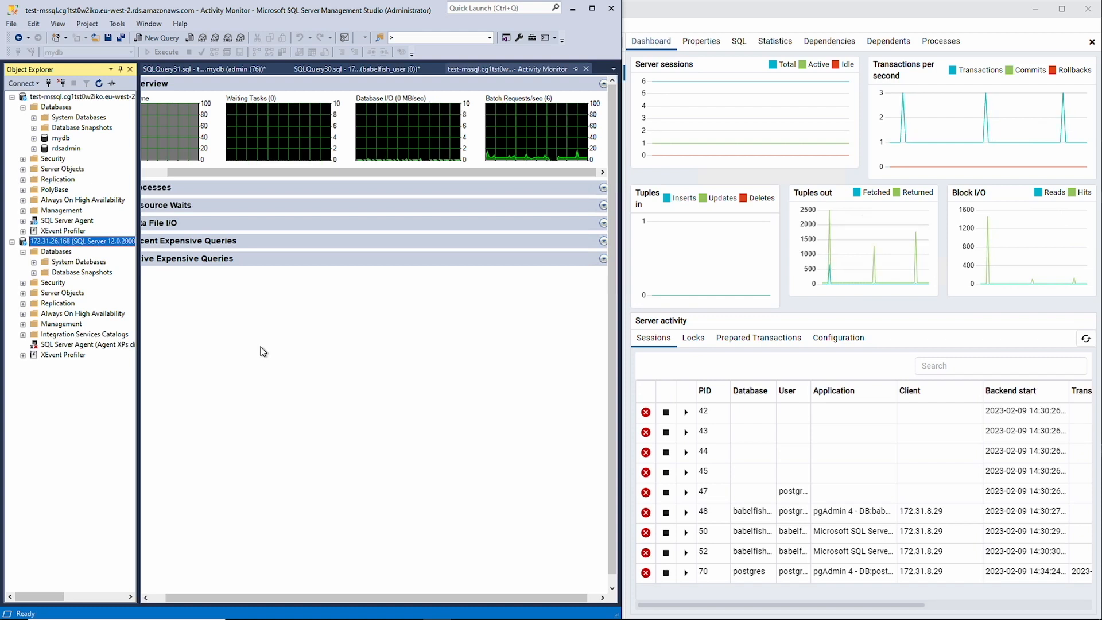
{"action": "mouse_move", "coordinate": [259, 350]}
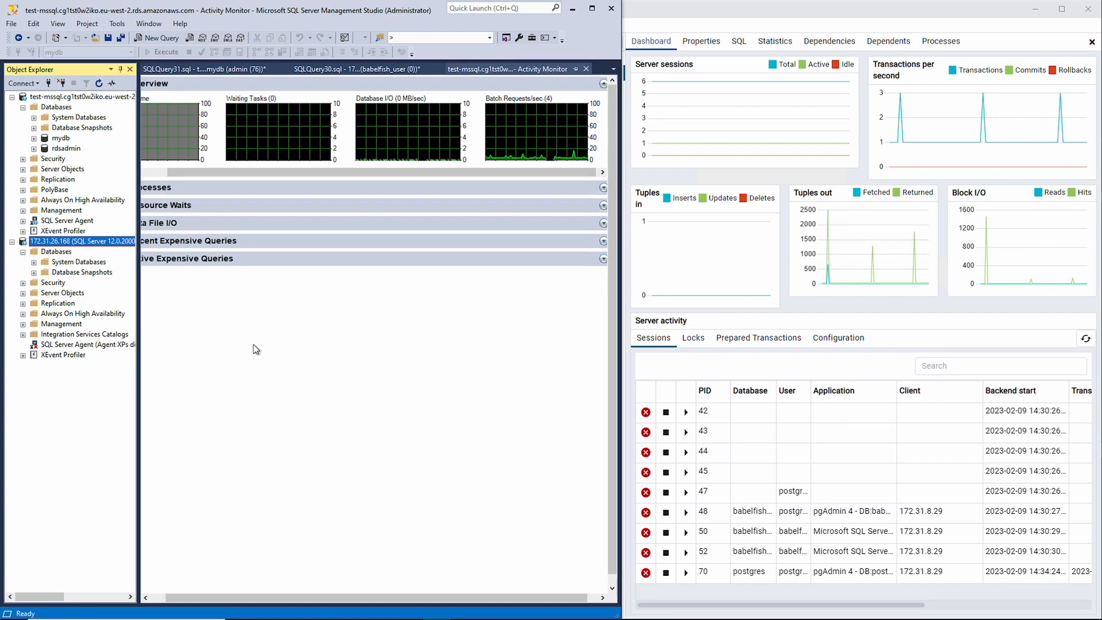
{"action": "mouse_move", "coordinate": [83, 251]}
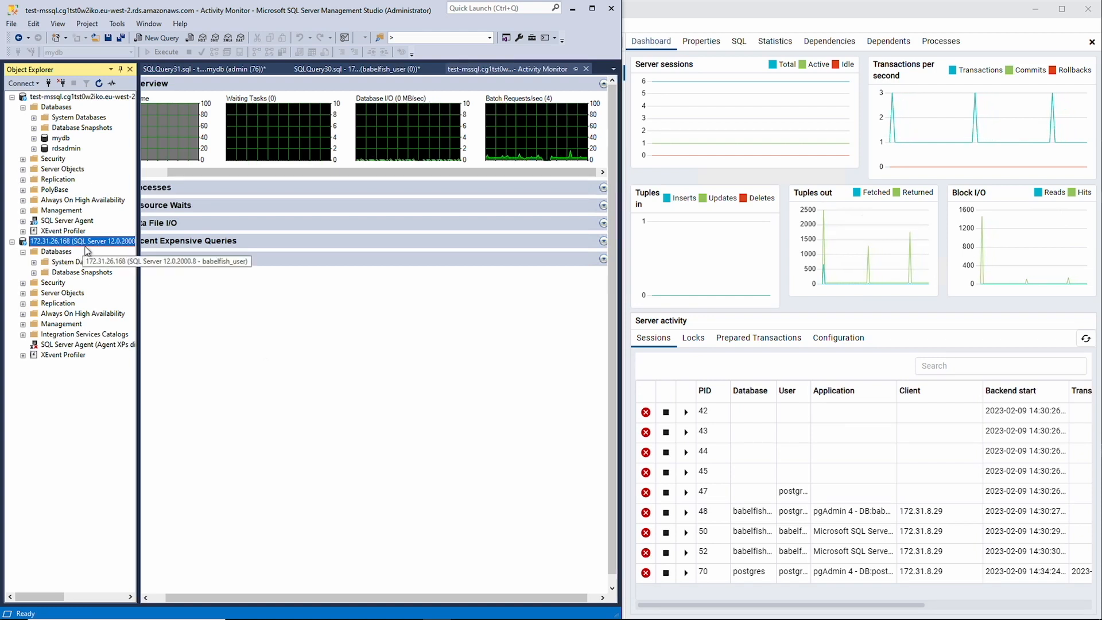
{"action": "mouse_move", "coordinate": [449, 336]}
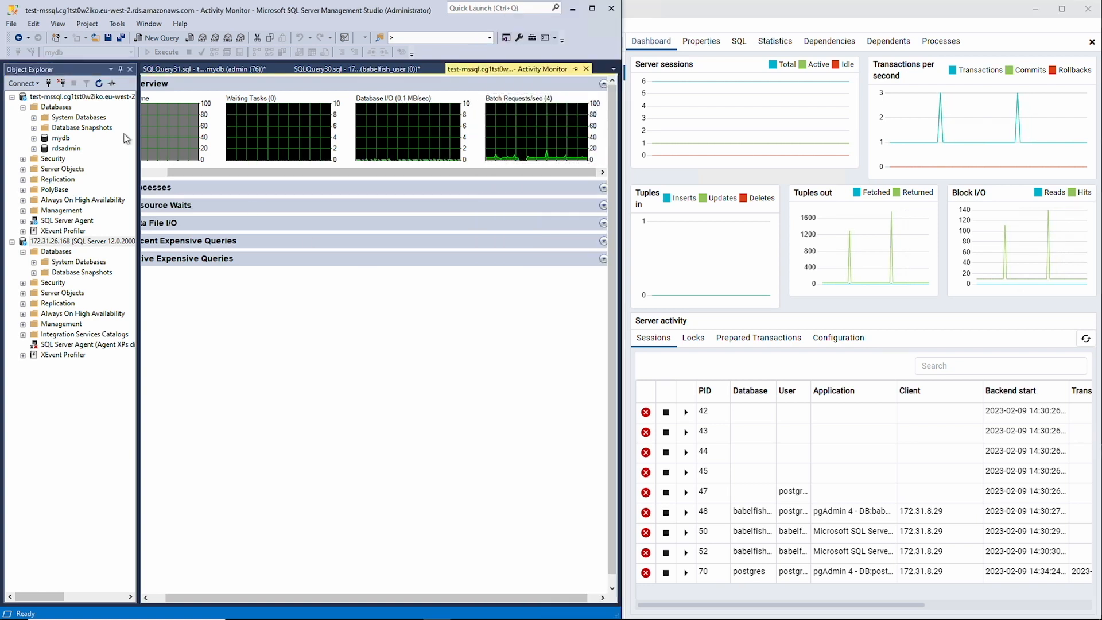
{"action": "left_click", "coordinate": [61, 138]}
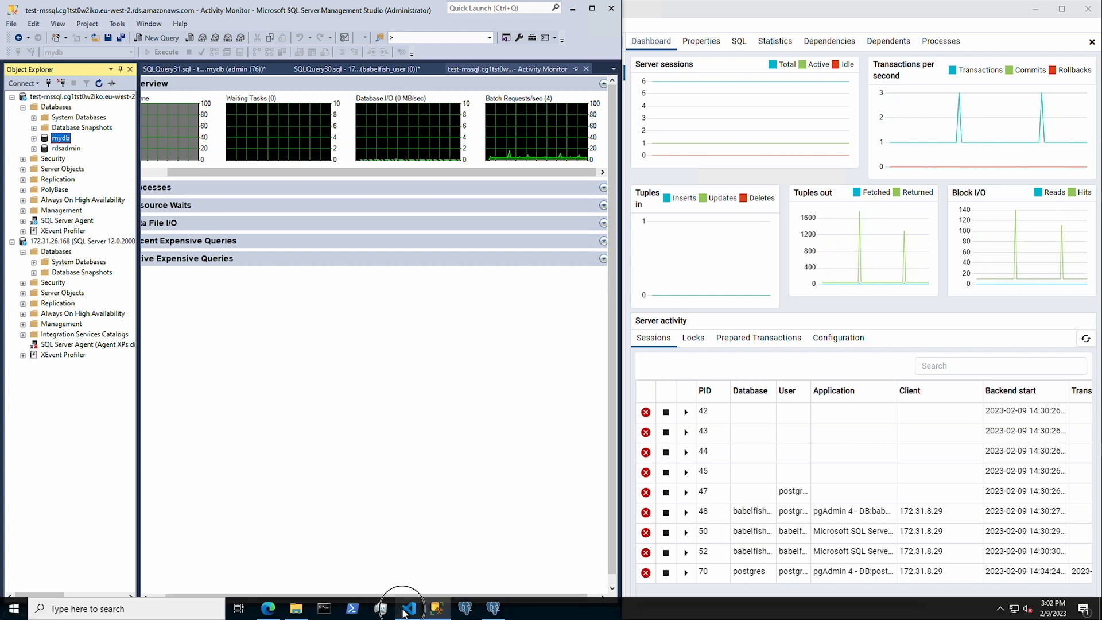
{"action": "left_click", "coordinate": [409, 608]}
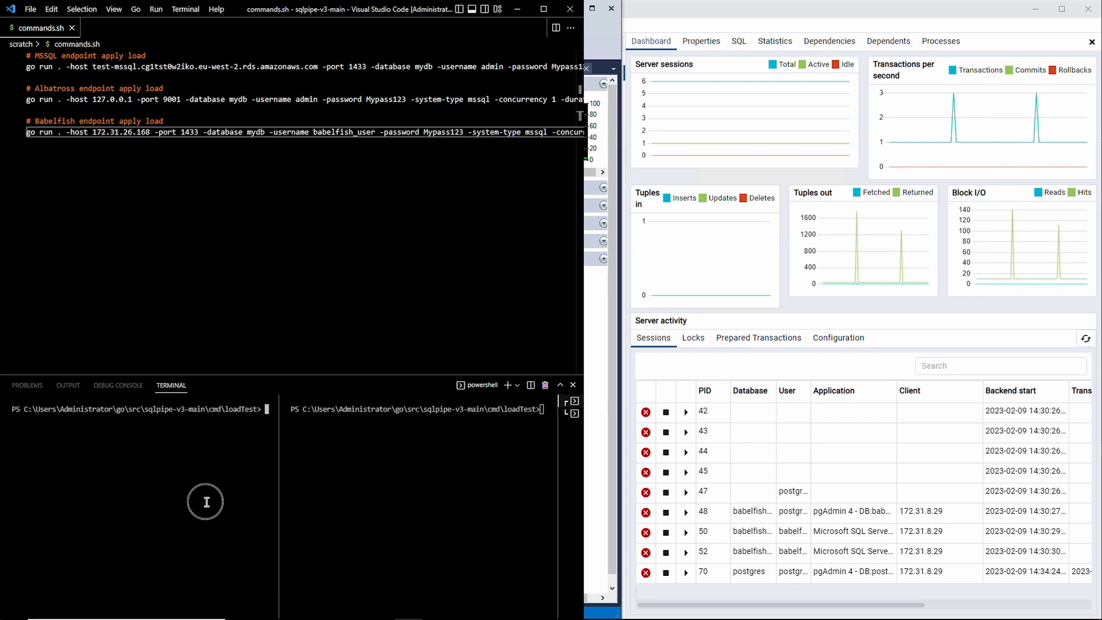
Run the Go load test against the RDS SQL Server endpoint from the VS Code terminal.
{"action": "double_click", "coordinate": [220, 67]}
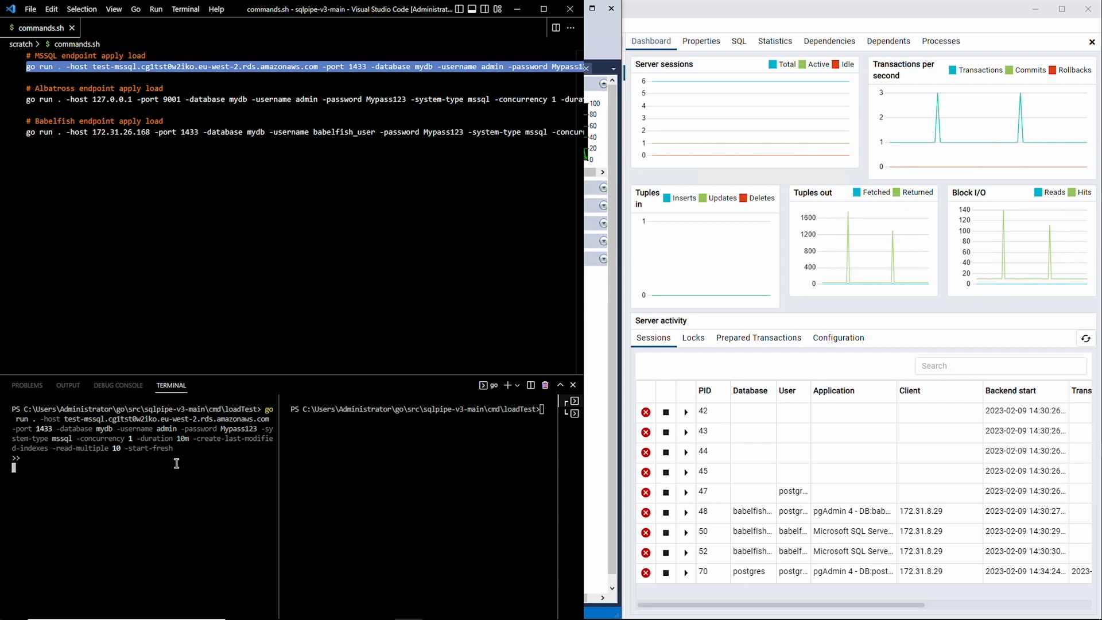
{"action": "key", "text": "Return"}
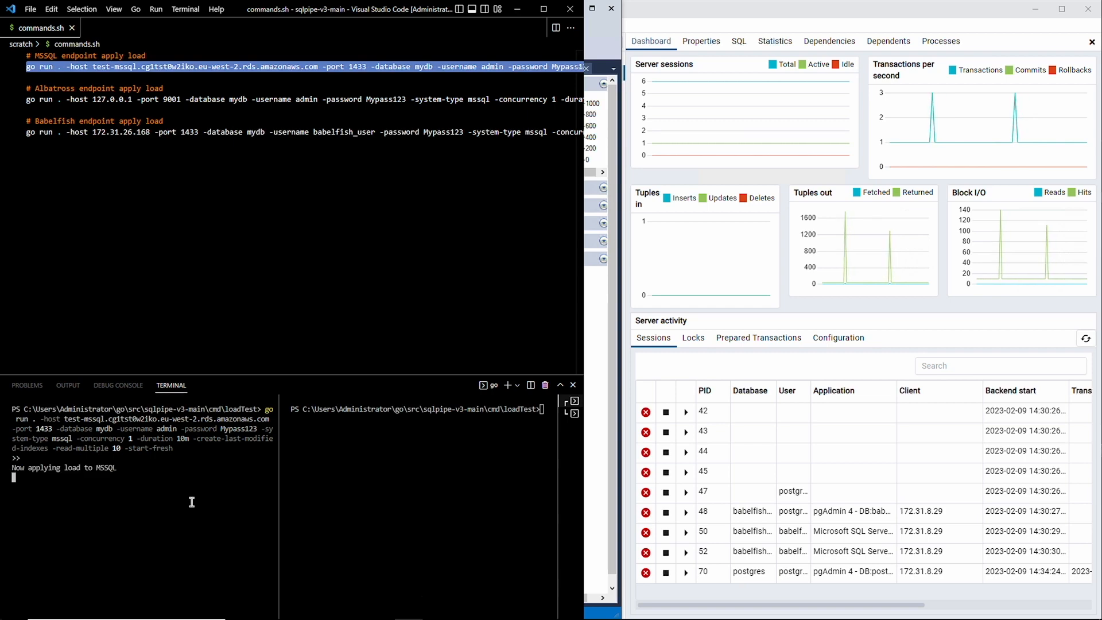
{"action": "left_click", "coordinate": [436, 609]}
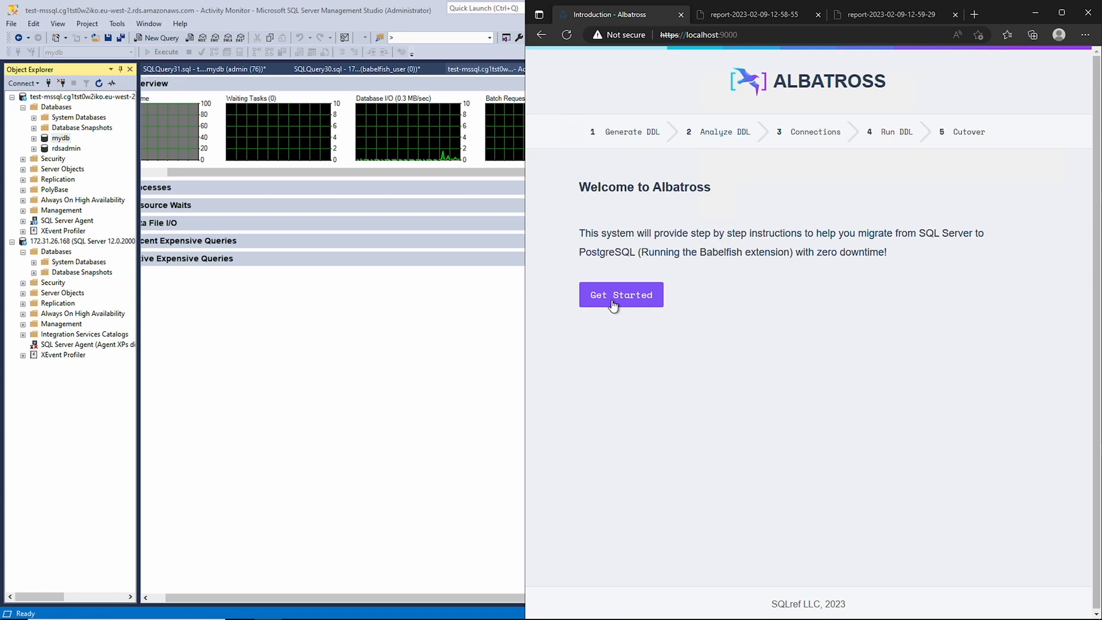
Start the Albatross walkthrough at the Generate DDL step and open Tasks > Generate Scripts for mydb in SSMS.
{"action": "left_click", "coordinate": [620, 295]}
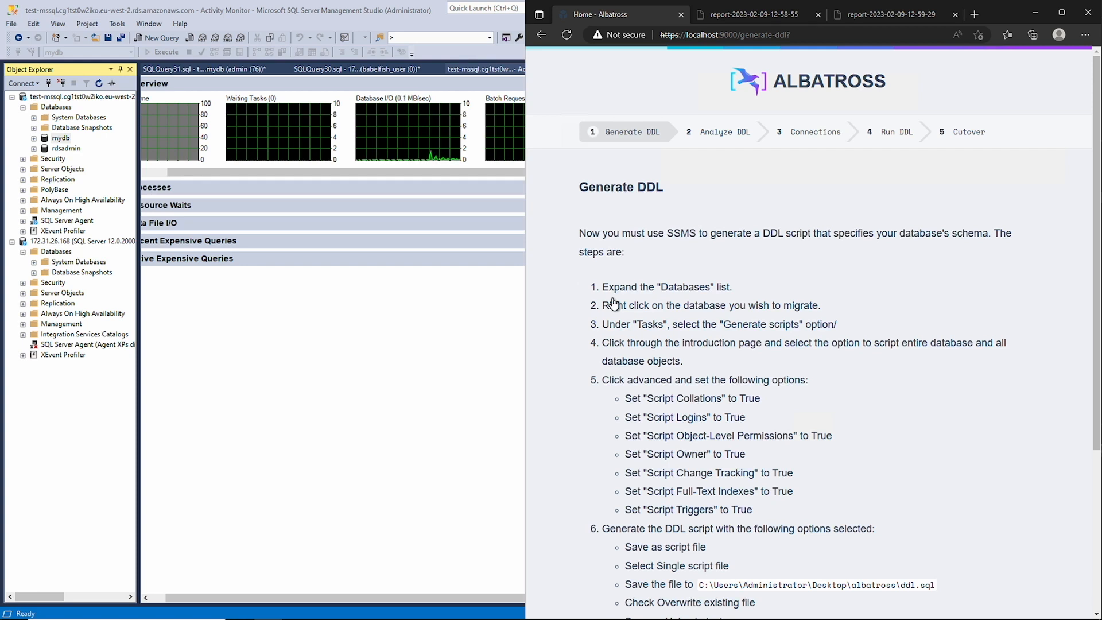
{"action": "scroll", "scroll_direction": "down", "scroll_amount": 3}
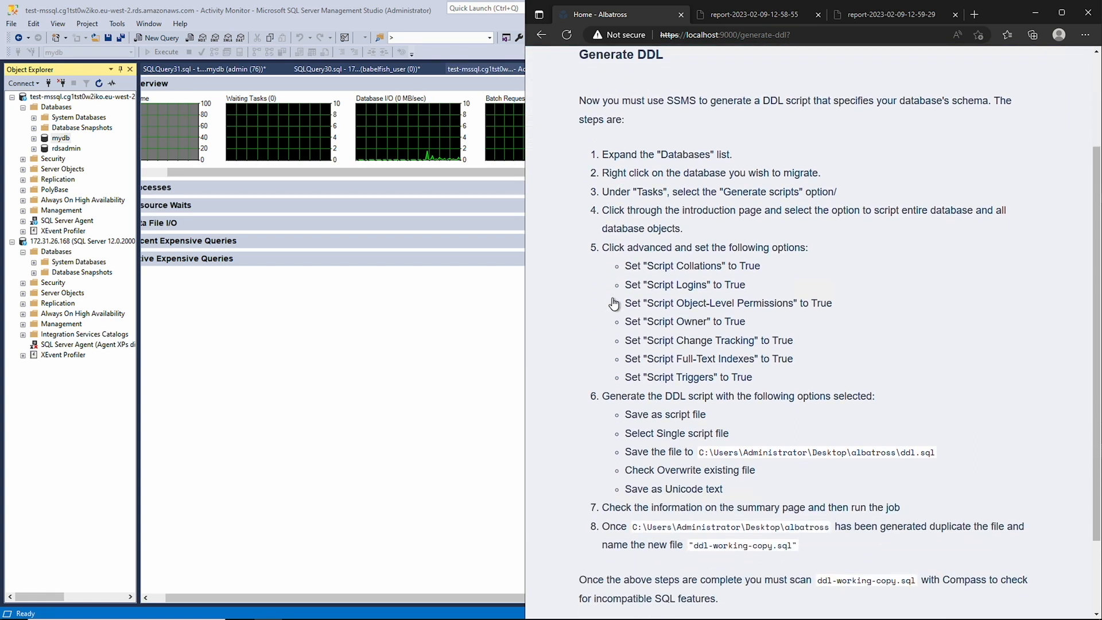
{"action": "scroll", "scroll_direction": "down", "scroll_amount": 3}
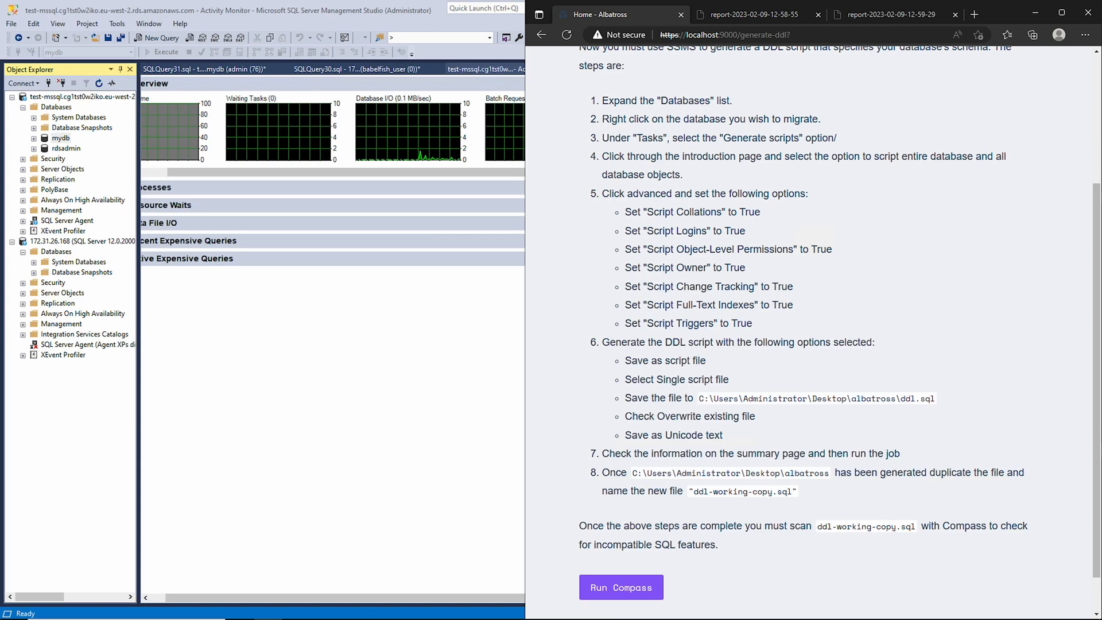
{"action": "right_click", "coordinate": [60, 138]}
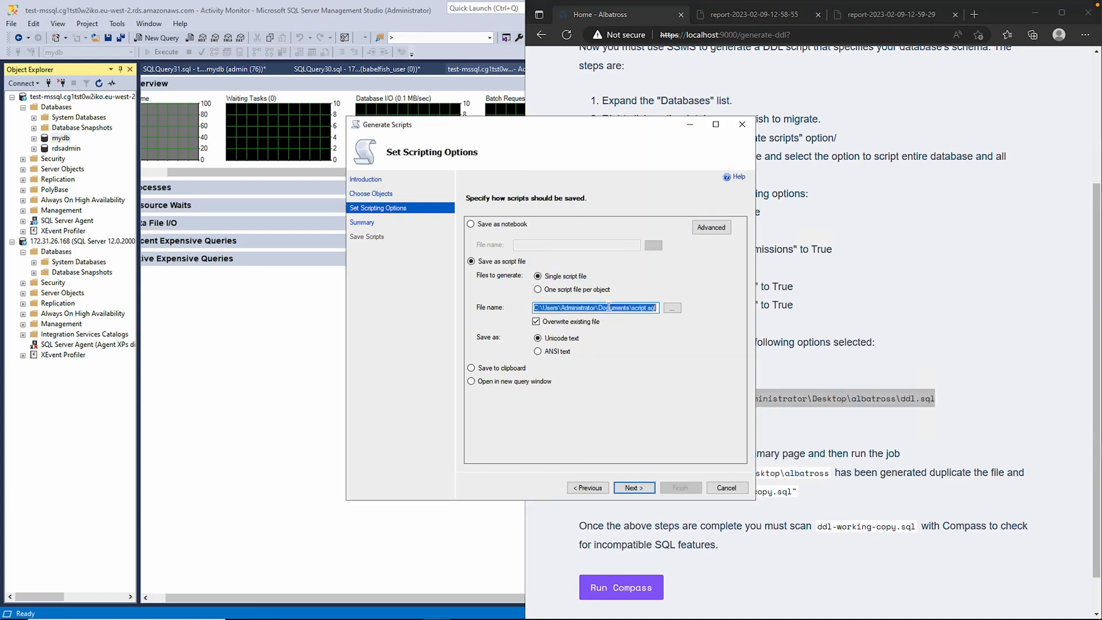
Script the whole schema to ddl.sql in the albatross folder and paste a ddl-working-copy.sql duplicate beside it.
{"action": "left_click", "coordinate": [710, 228]}
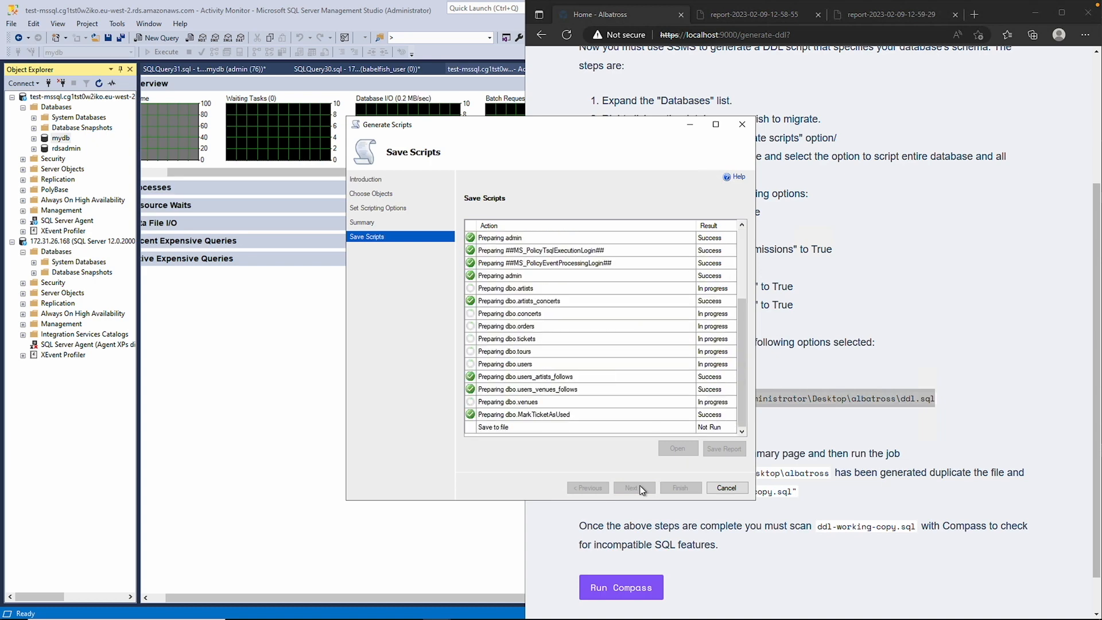
{"action": "right_click", "coordinate": [387, 212]}
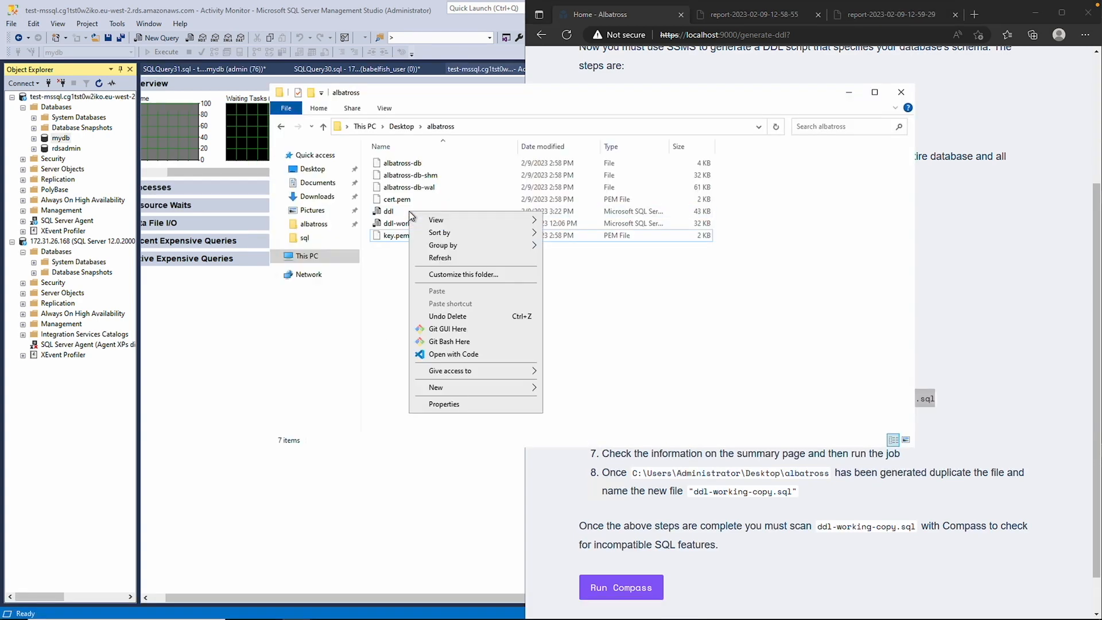
{"action": "left_click", "coordinate": [437, 290]}
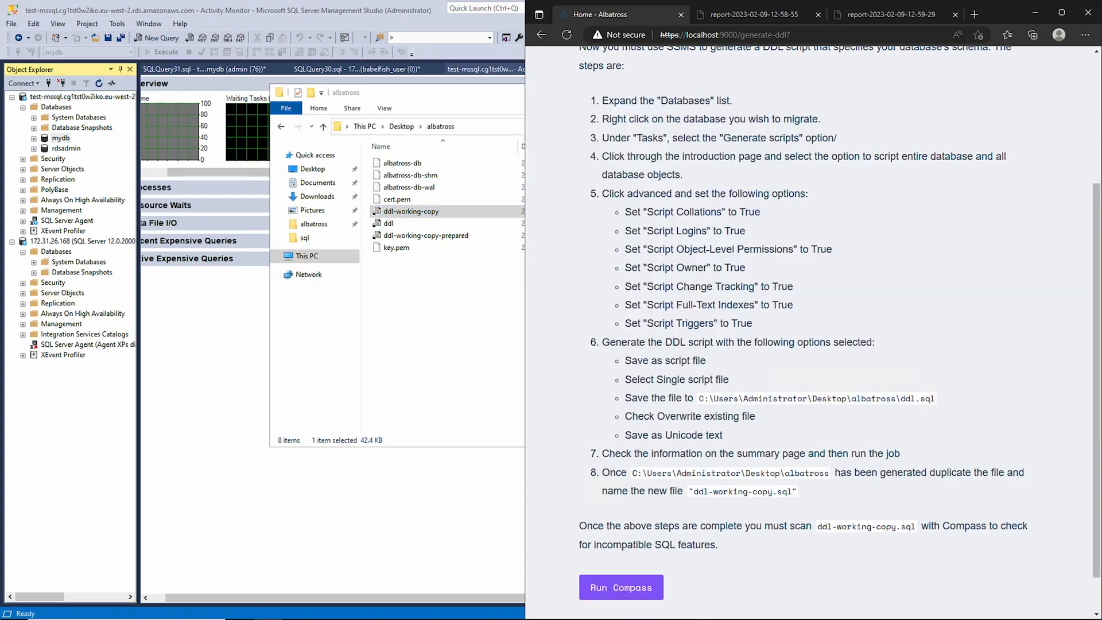
{"action": "mouse_move", "coordinate": [425, 515]}
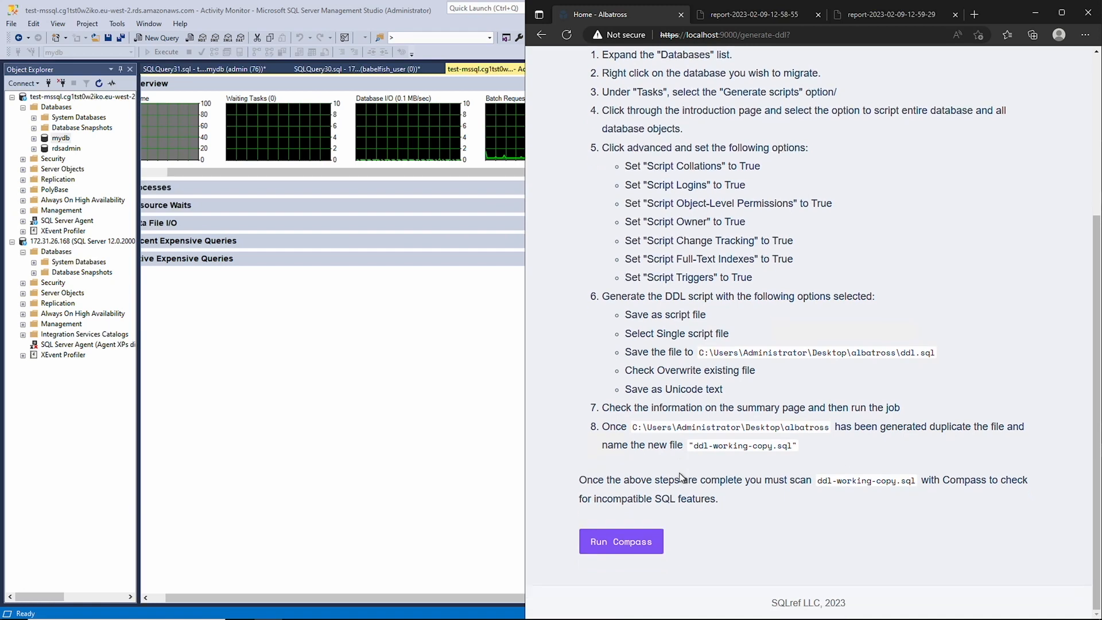
{"action": "mouse_move", "coordinate": [775, 505]}
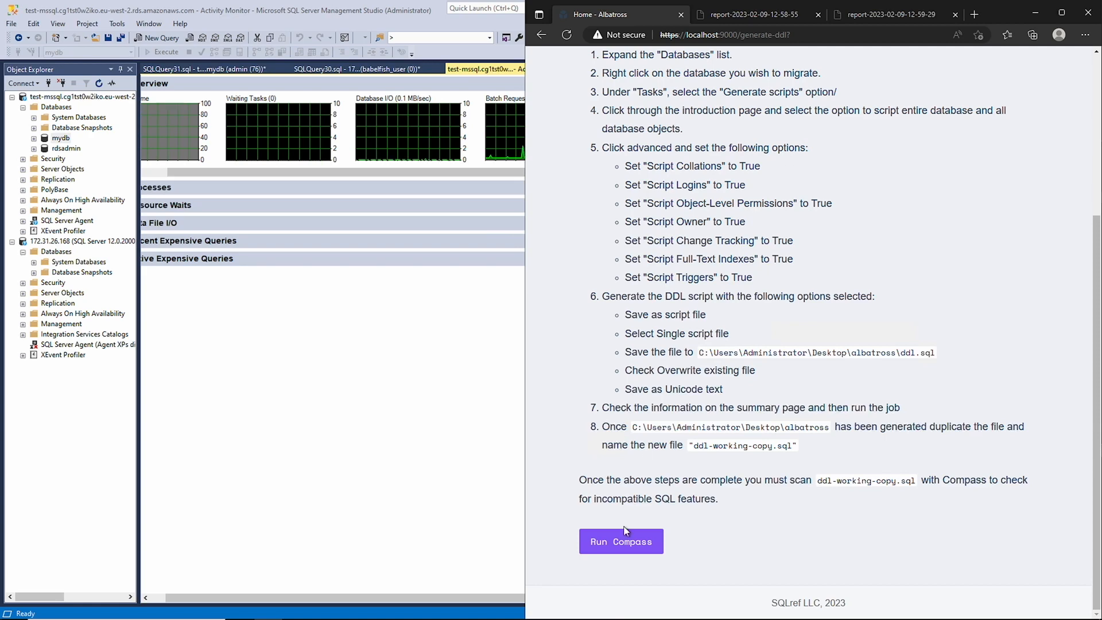
Run Compass on ddl-working-copy and review the report's 71 unsupported features, marking the one high-complexity item.
{"action": "left_click", "coordinate": [621, 541]}
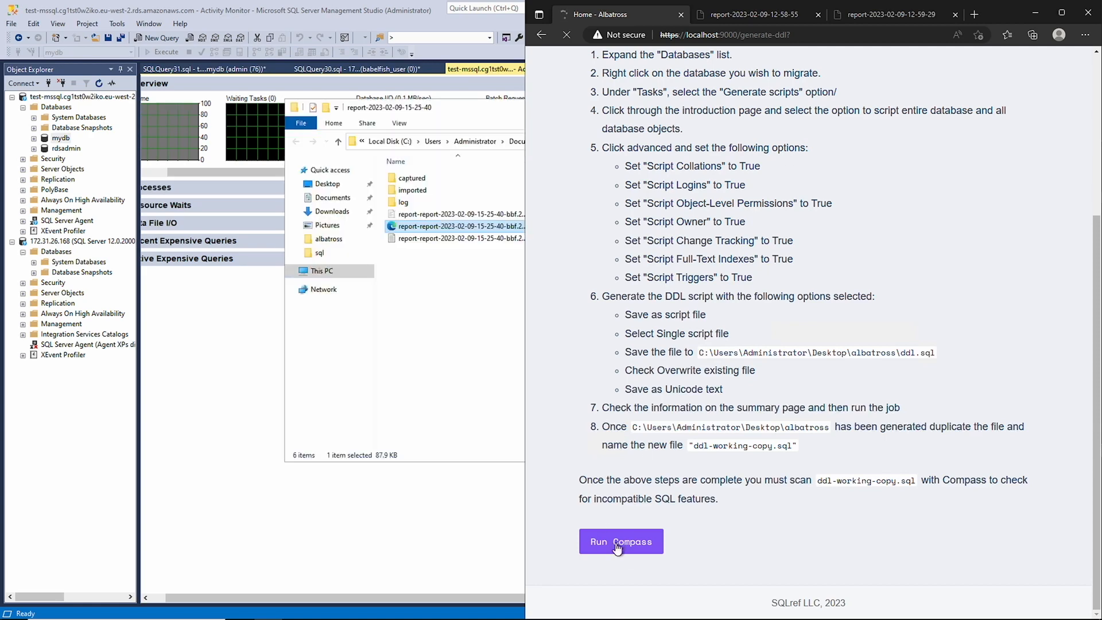
{"action": "left_click", "coordinate": [621, 541]}
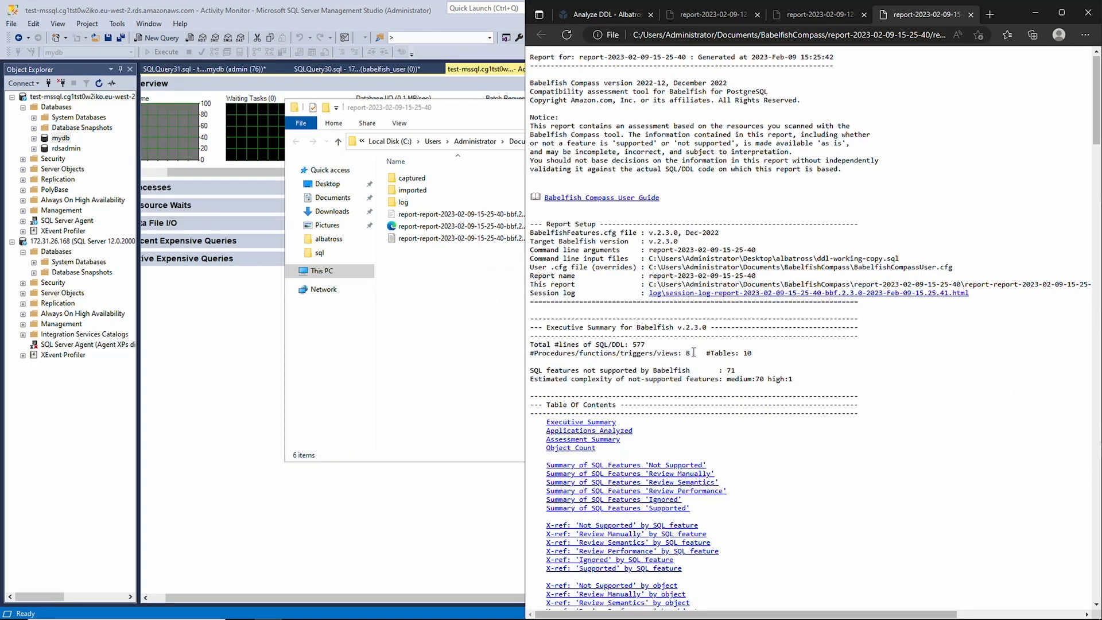
{"action": "scroll", "scroll_direction": "down", "scroll_amount": 3}
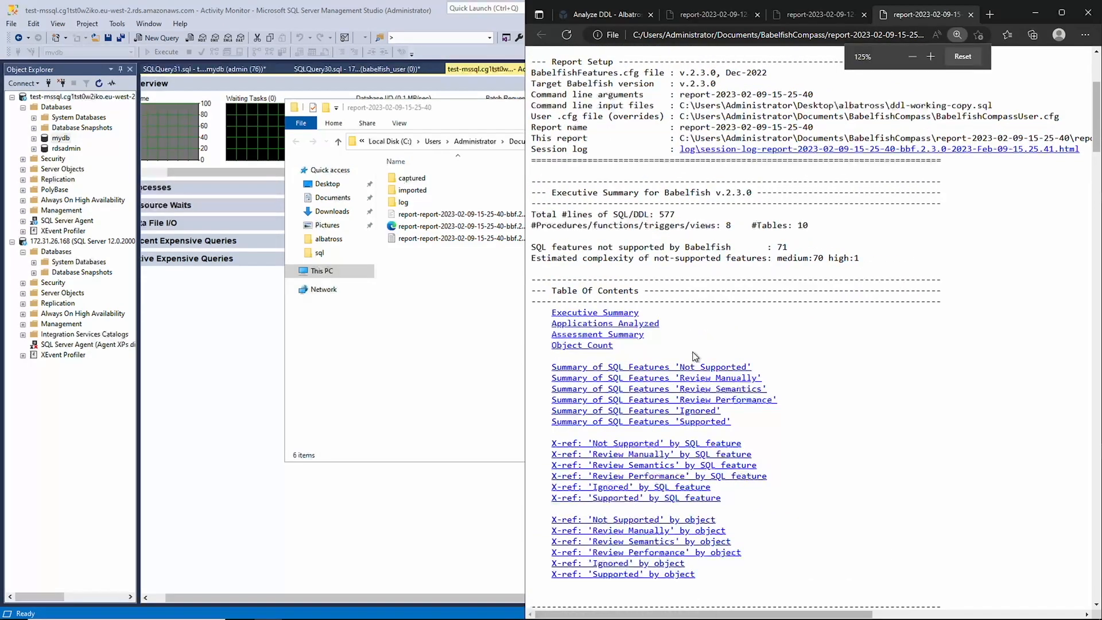
{"action": "scroll", "scroll_direction": "down", "scroll_amount": 3}
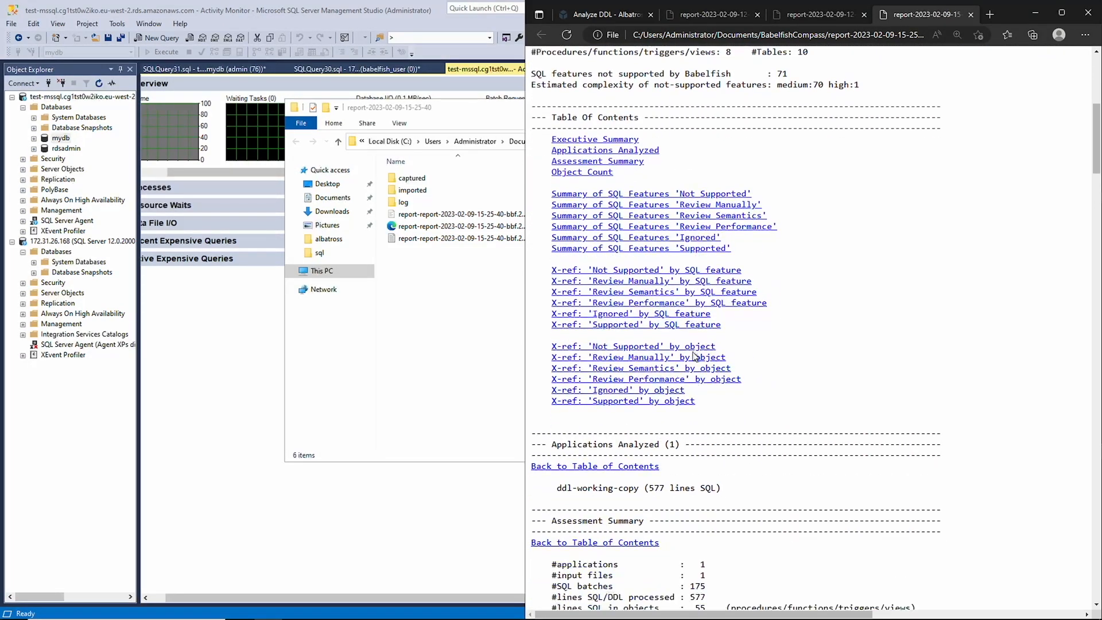
{"action": "scroll", "scroll_direction": "down", "scroll_amount": 3}
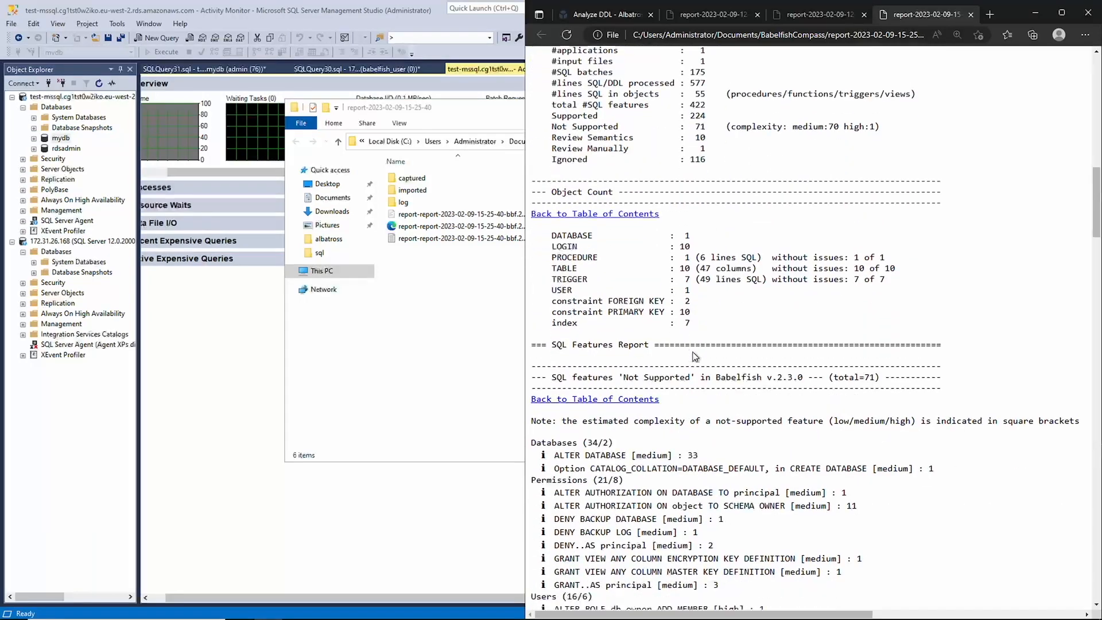
{"action": "scroll", "scroll_direction": "down", "scroll_amount": 3}
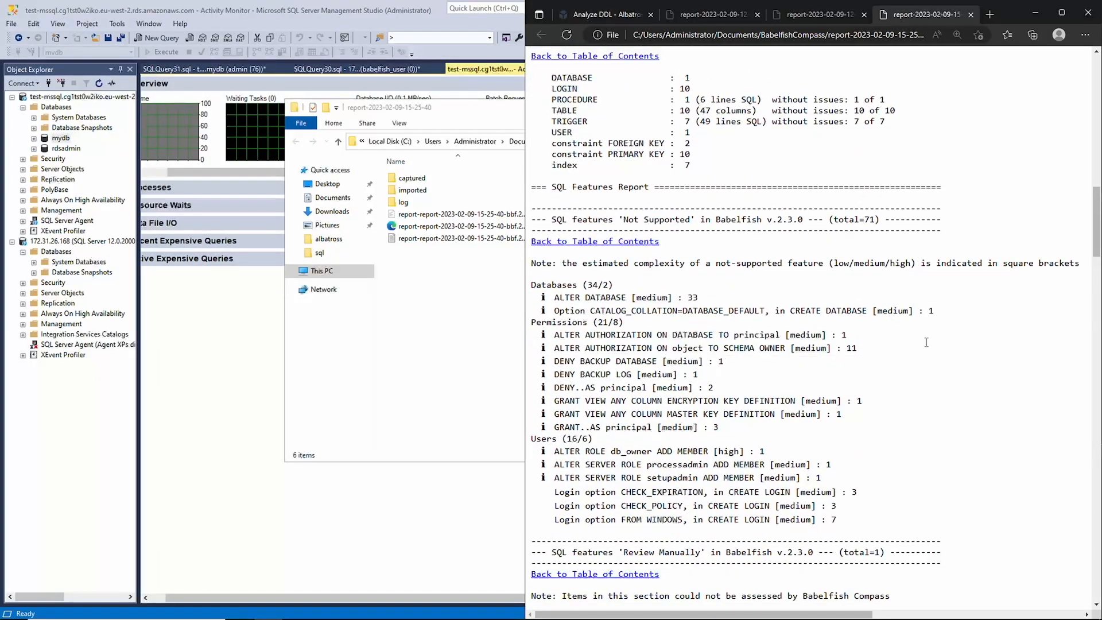
{"action": "mouse_move", "coordinate": [954, 313]}
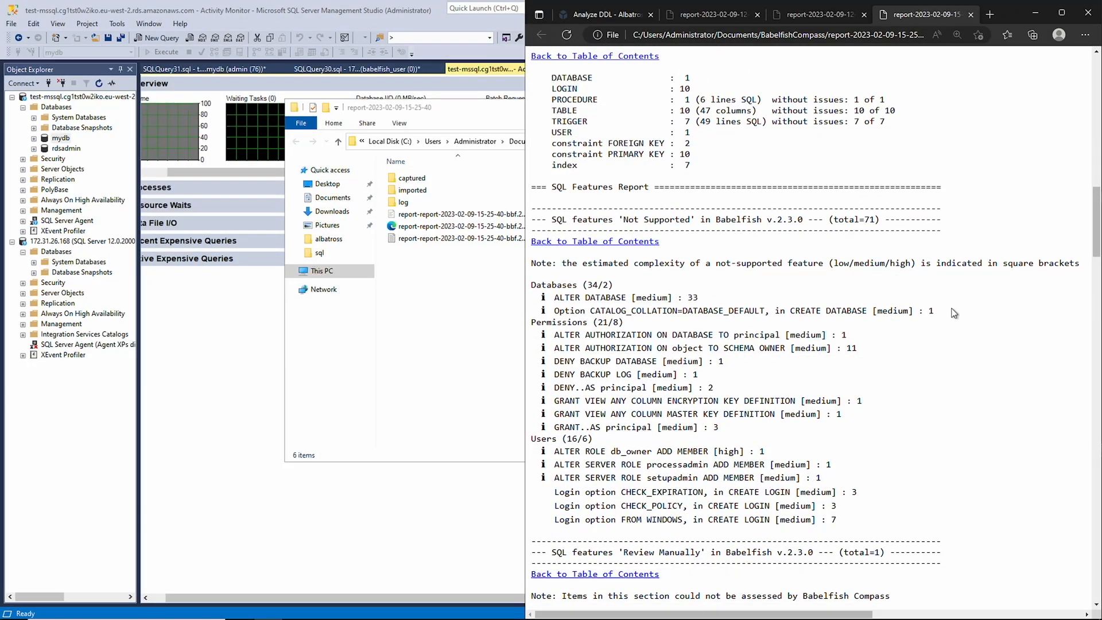
{"action": "double_click", "coordinate": [805, 334]}
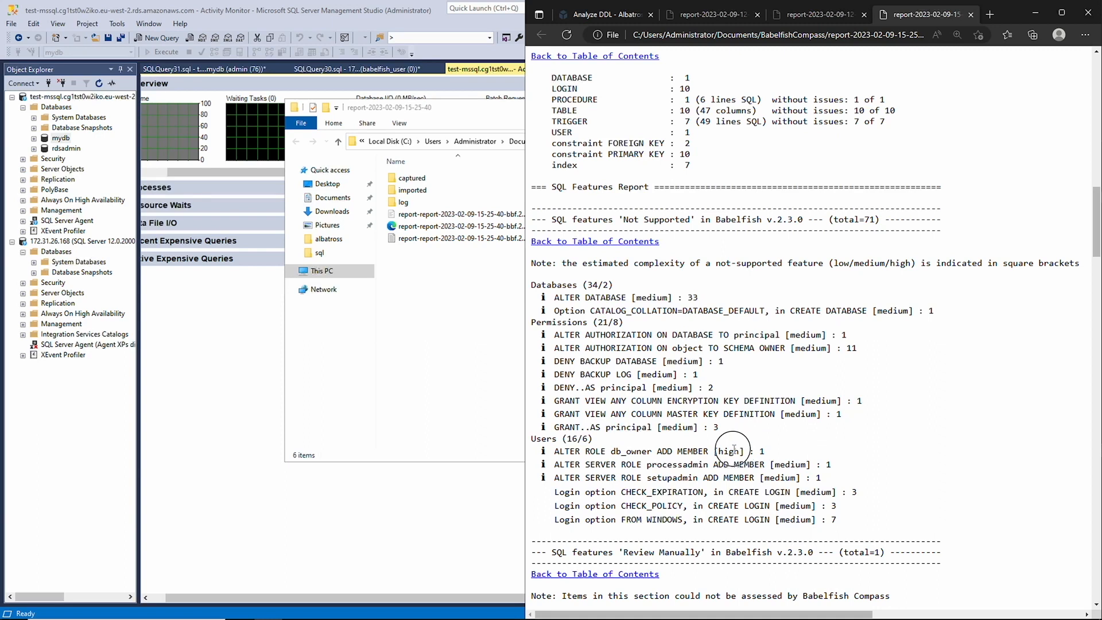
{"action": "mouse_move", "coordinate": [871, 436]}
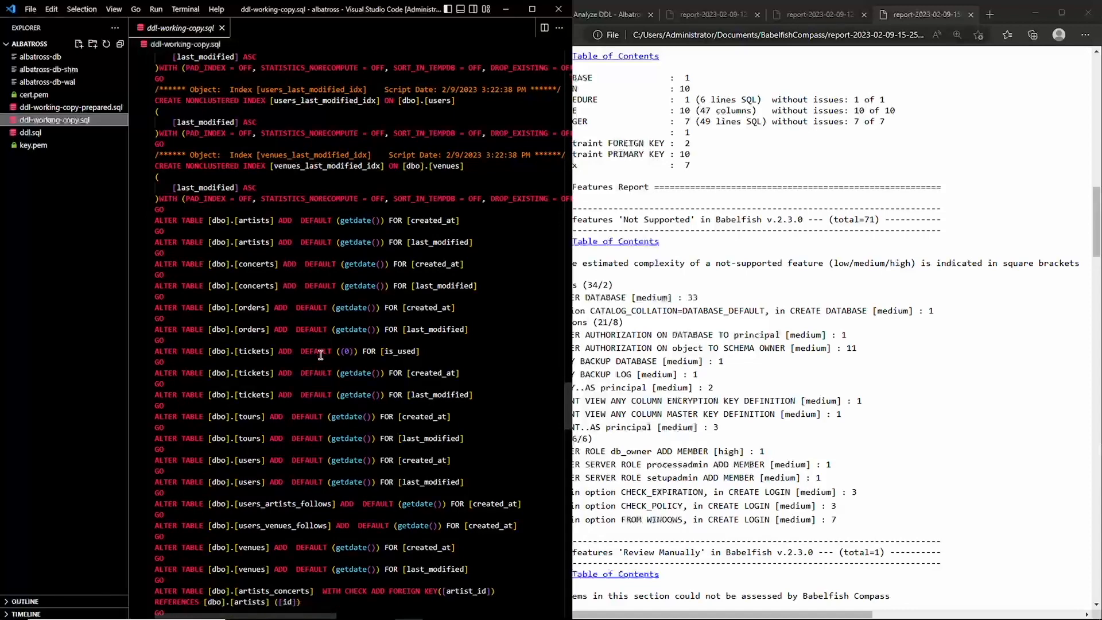
Review the DDL and rename it ddl-working-copy-old.sql, keeping a new ddl-working-copy.sql alongside it.
{"action": "scroll", "scroll_direction": "down", "scroll_amount": 3}
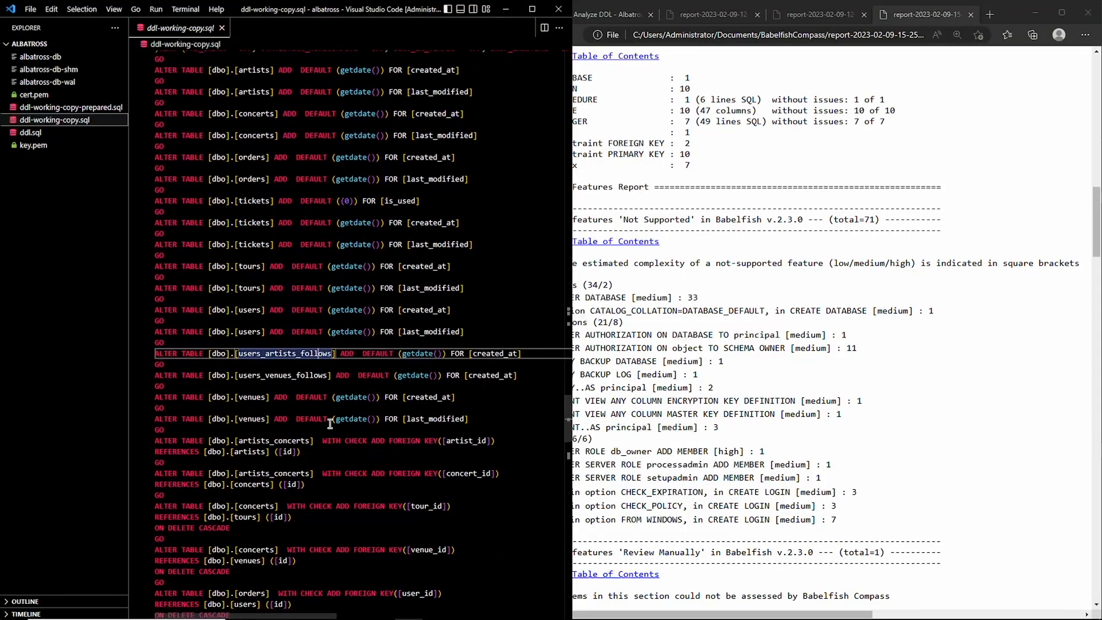
{"action": "double_click", "coordinate": [344, 441]}
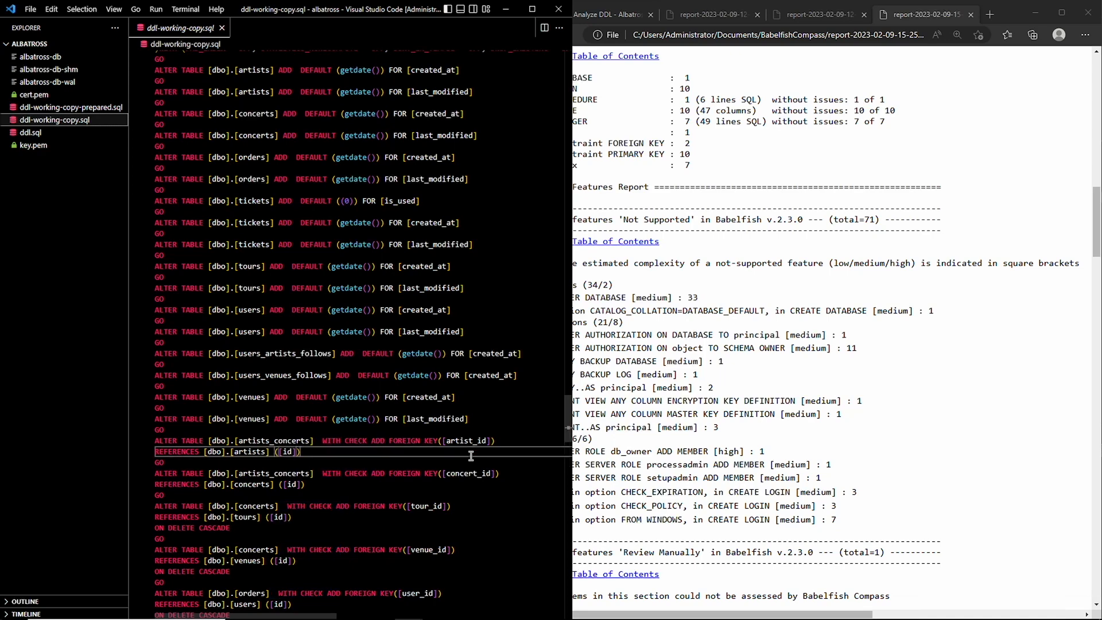
{"action": "mouse_move", "coordinate": [346, 291]}
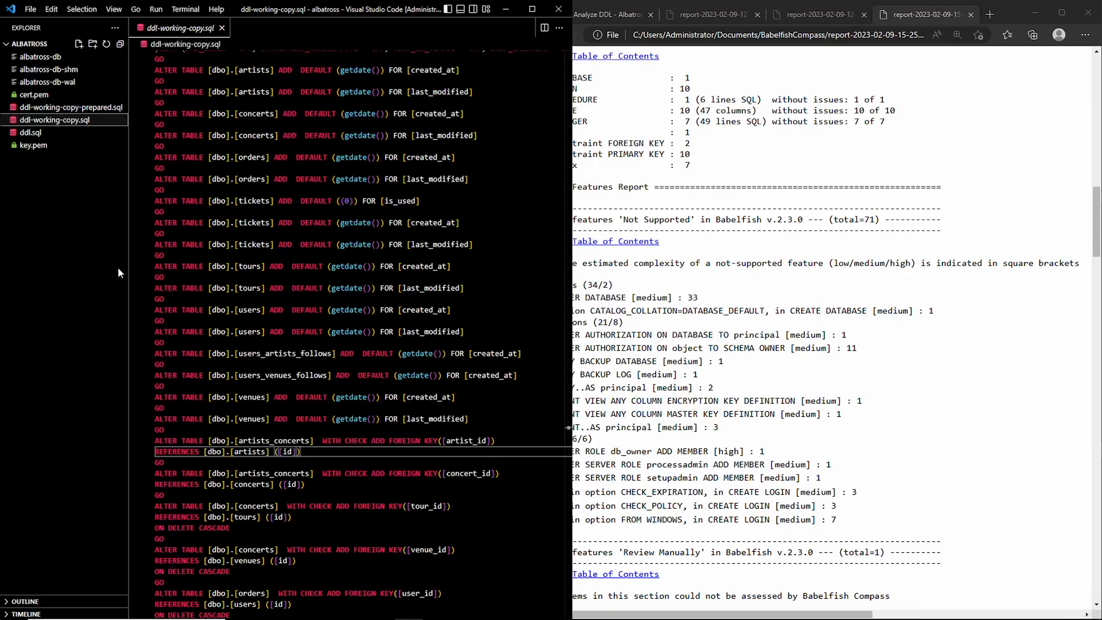
{"action": "mouse_move", "coordinate": [782, 334]}
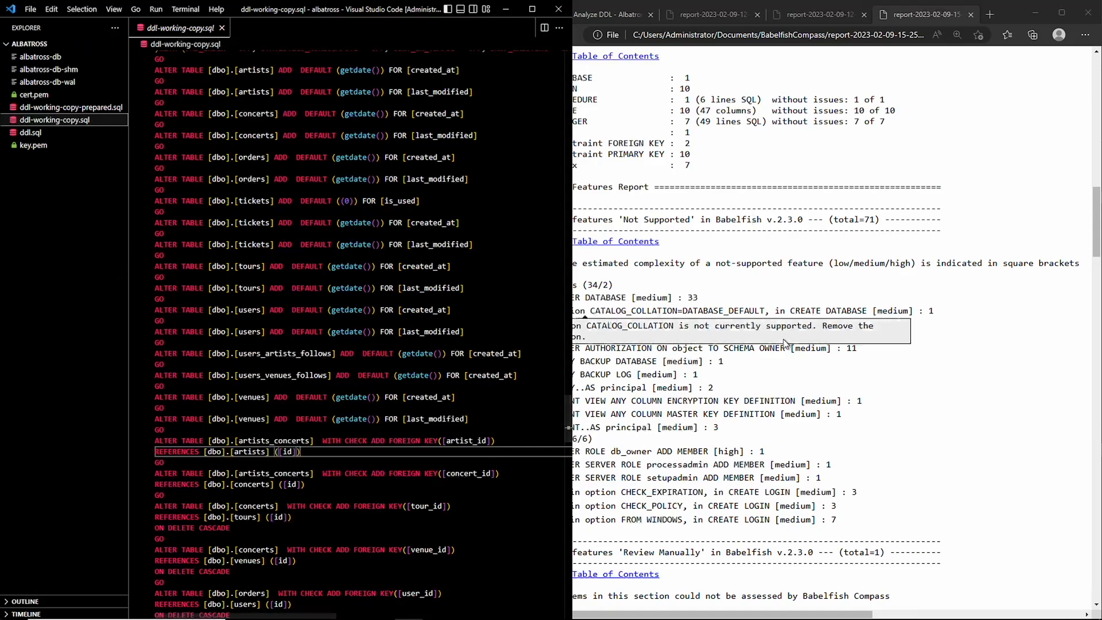
{"action": "mouse_move", "coordinate": [46, 120]}
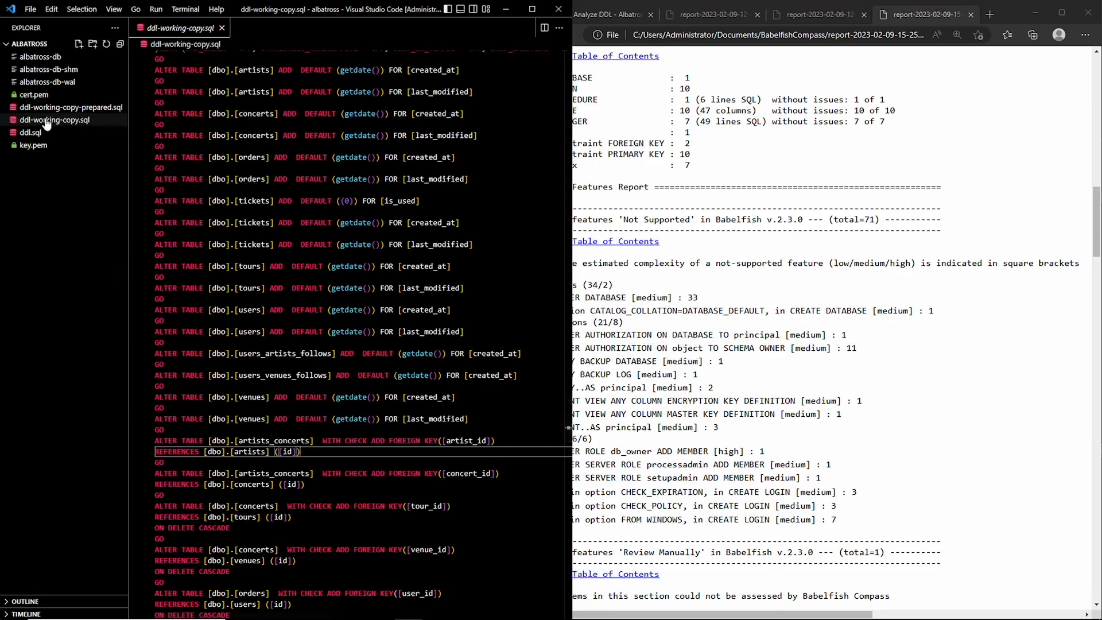
{"action": "right_click", "coordinate": [53, 120]}
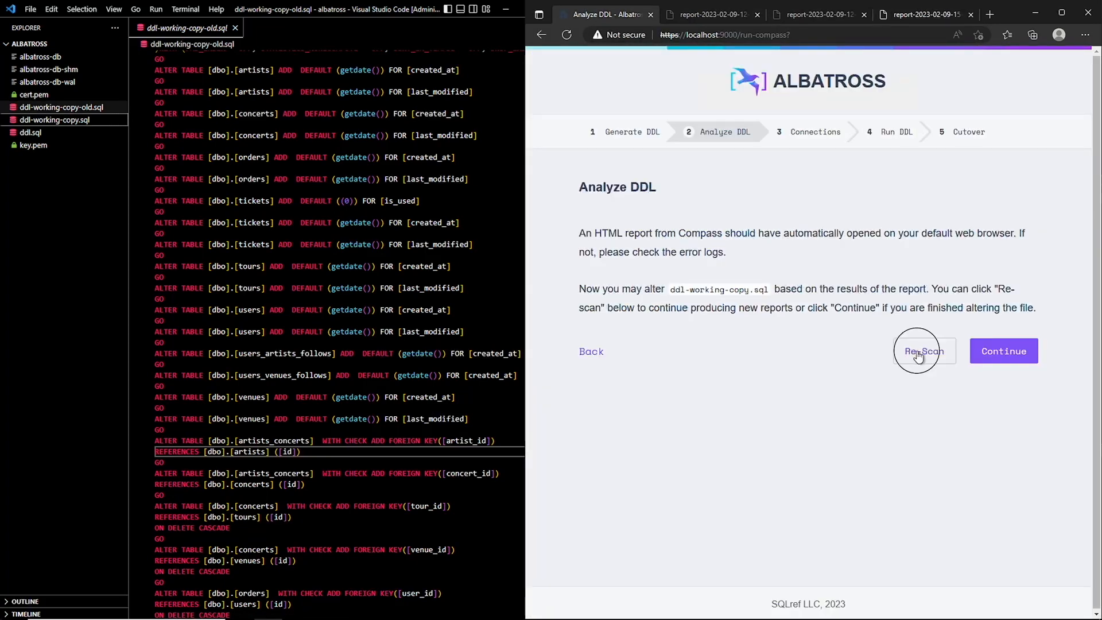
Re-scan the DDL and review the fresh Compass report with 426 lines and no unsupported features.
{"action": "left_click", "coordinate": [924, 352]}
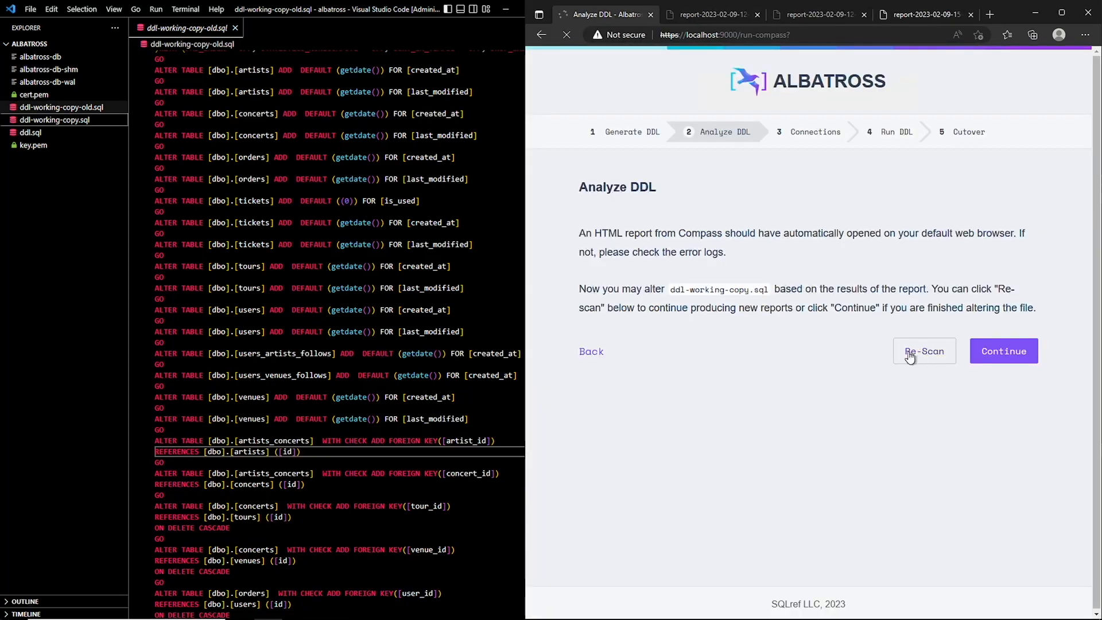
{"action": "left_click", "coordinate": [923, 351]}
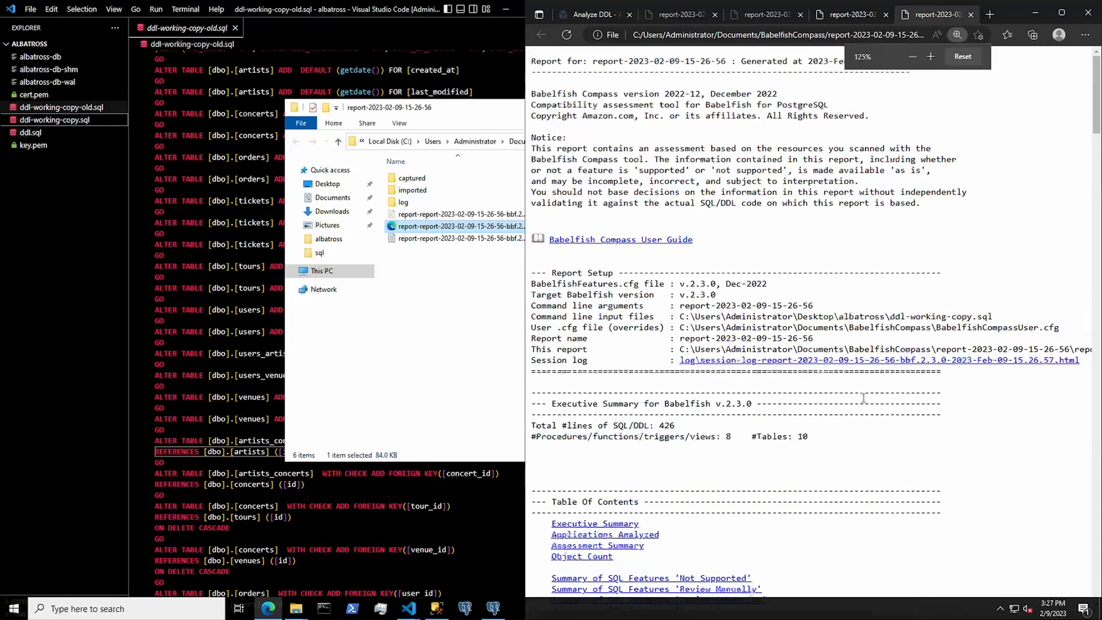
{"action": "scroll", "scroll_direction": "down", "scroll_amount": 3}
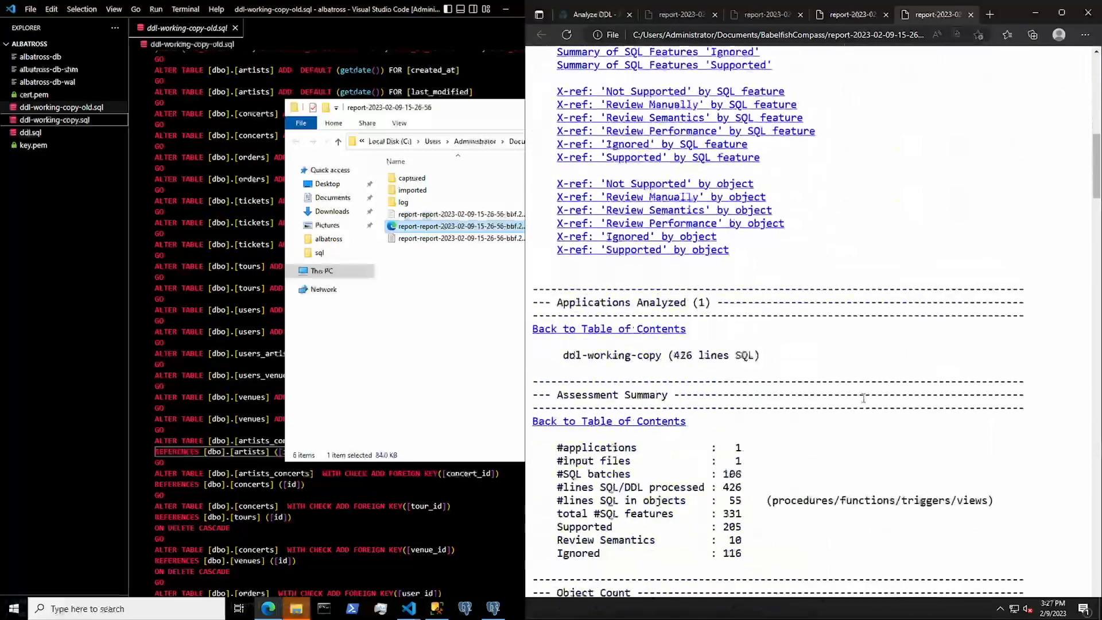
{"action": "scroll", "scroll_direction": "down", "scroll_amount": 3}
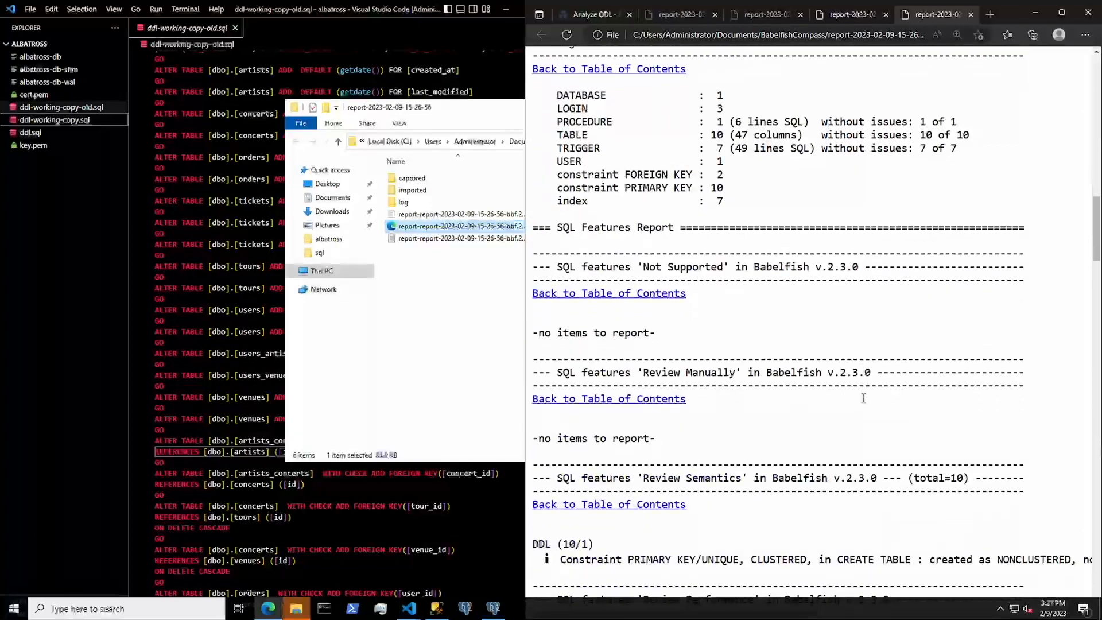
{"action": "scroll", "scroll_direction": "down", "scroll_amount": 3}
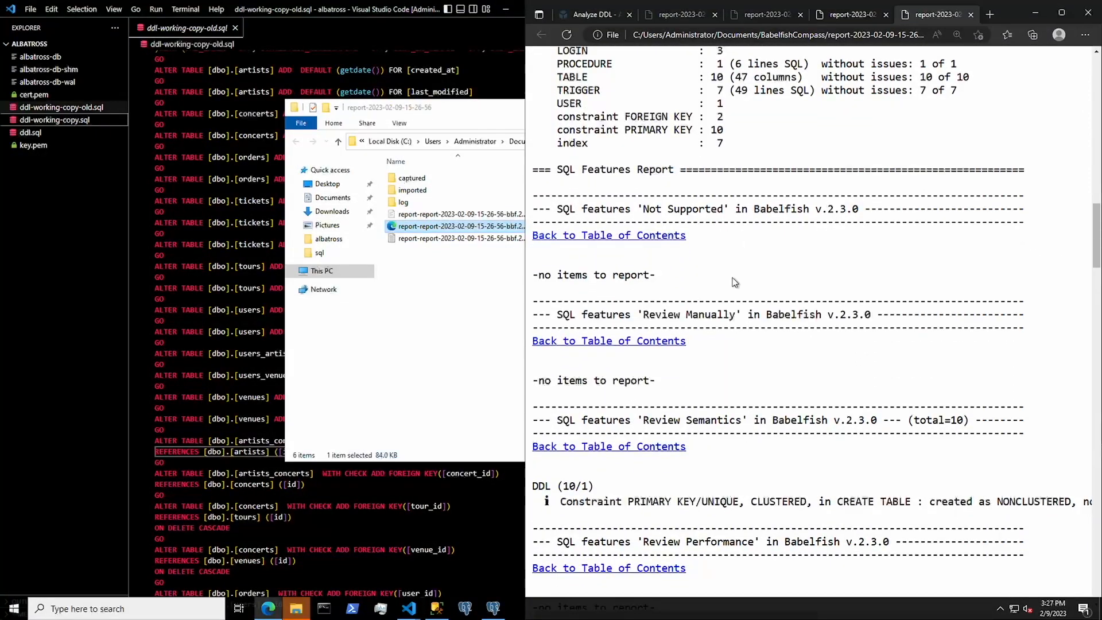
{"action": "mouse_move", "coordinate": [681, 360]}
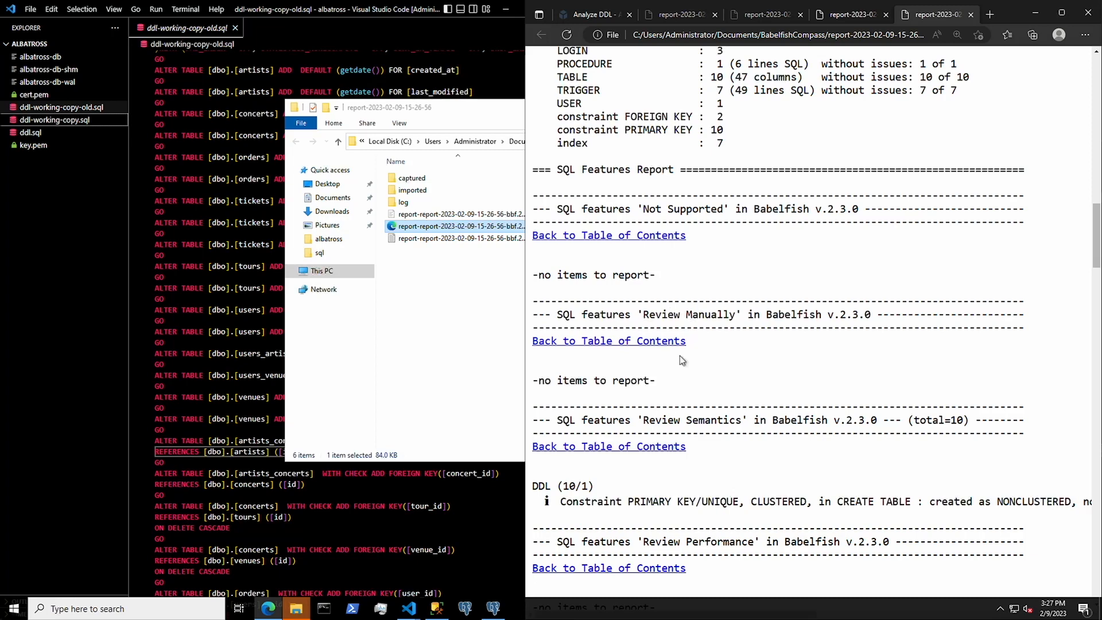
{"action": "mouse_move", "coordinate": [629, 306]}
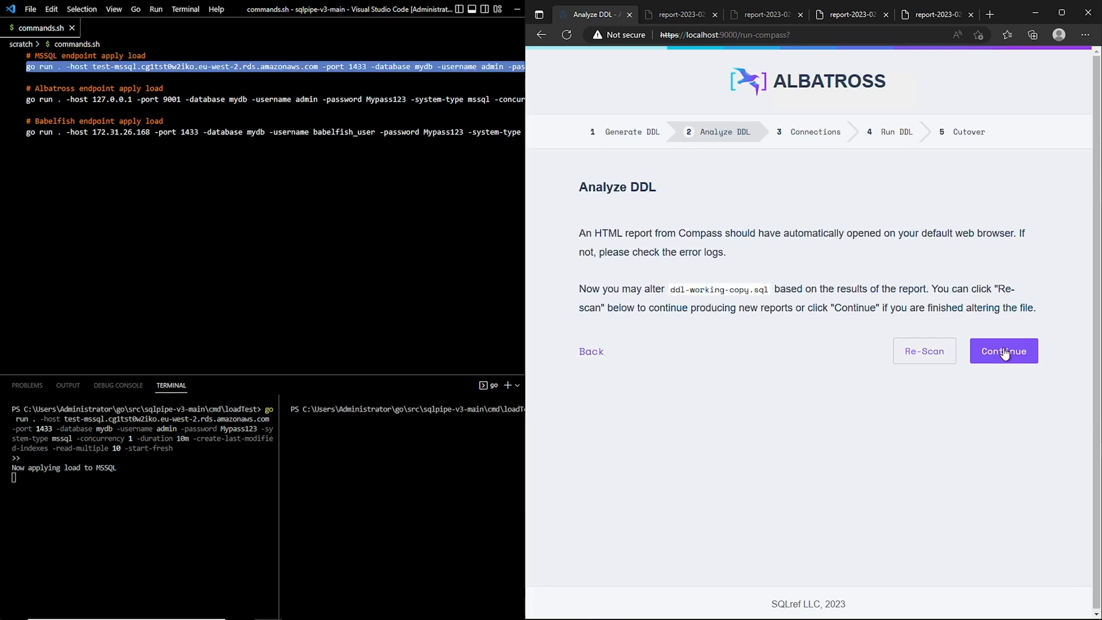
{"action": "left_click", "coordinate": [1003, 352]}
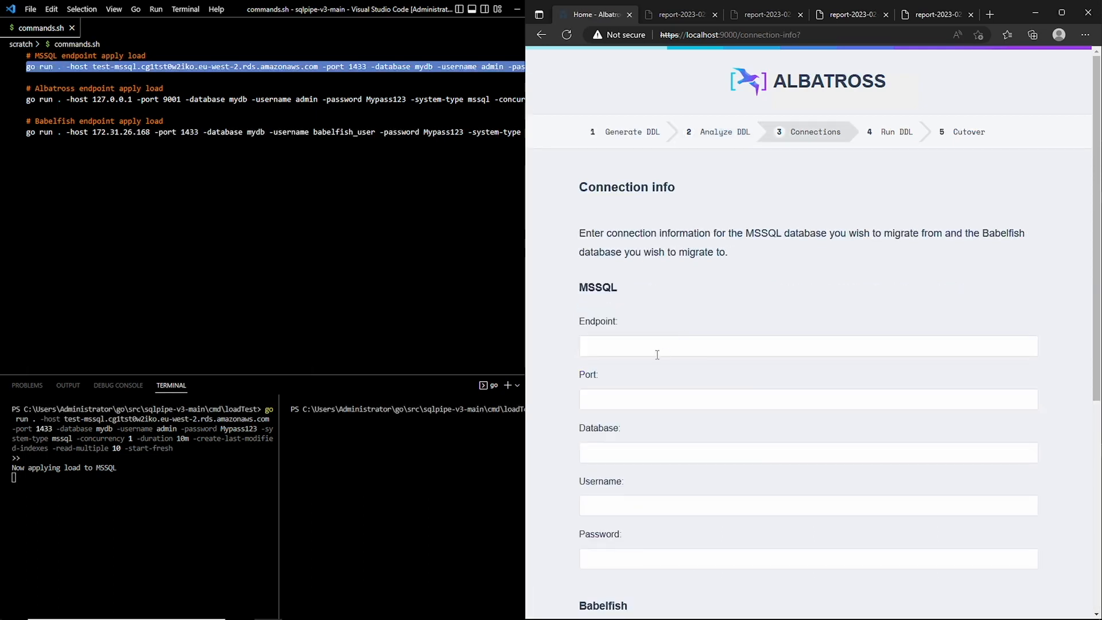
{"action": "type", "text": "test-mssql.cg1tst0w2iko.eu-west-2.rds.amazonaws.com"}
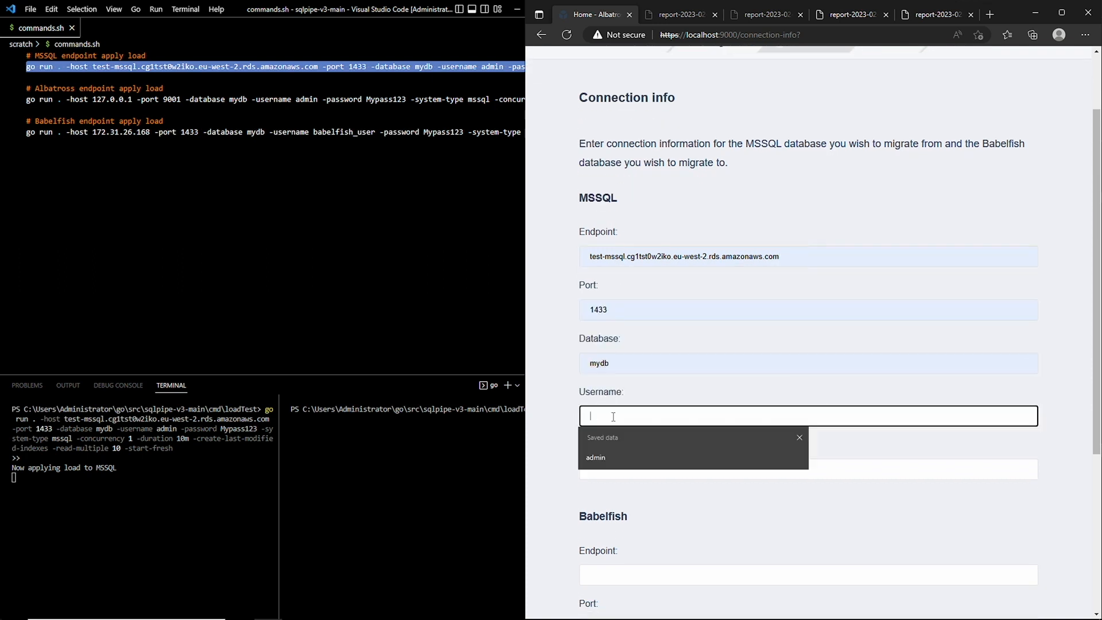
{"action": "left_click", "coordinate": [596, 458]}
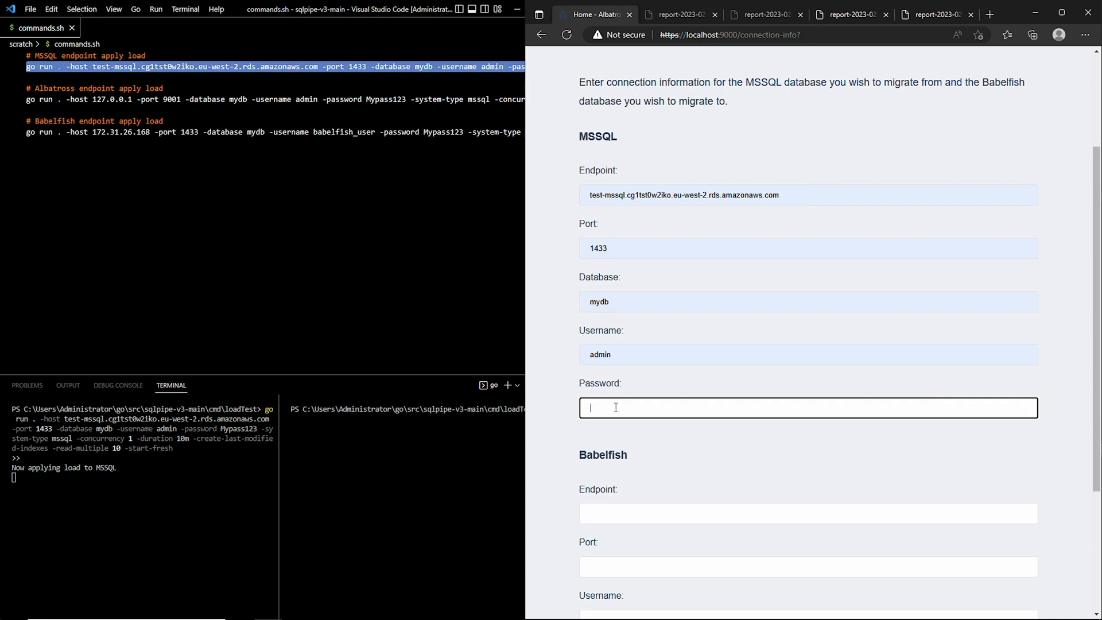
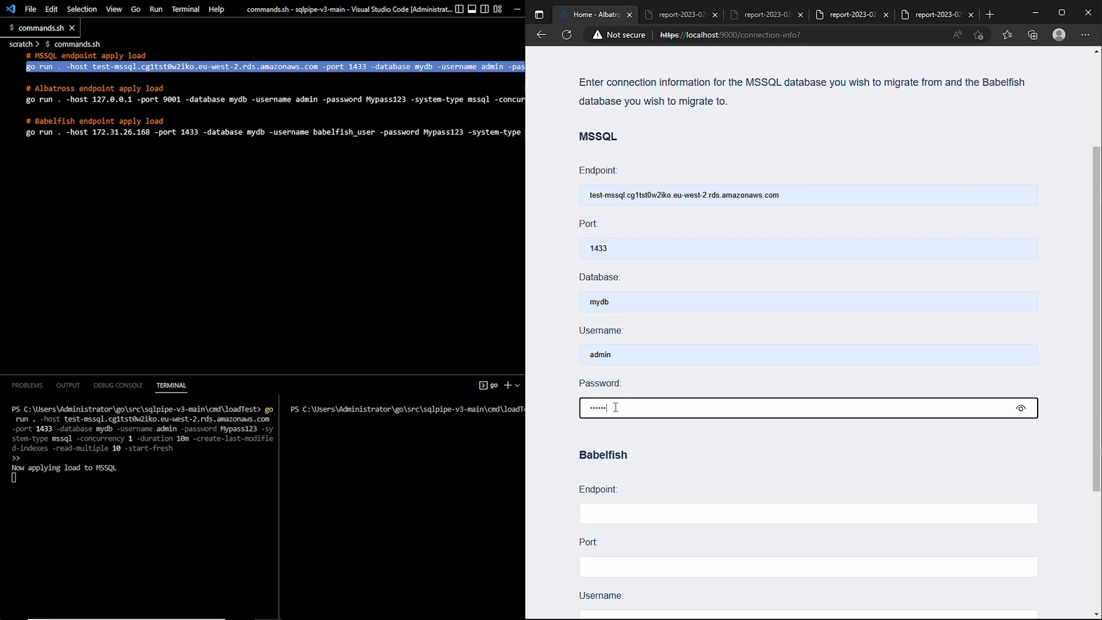
{"action": "scroll", "scroll_direction": "down", "scroll_amount": 3}
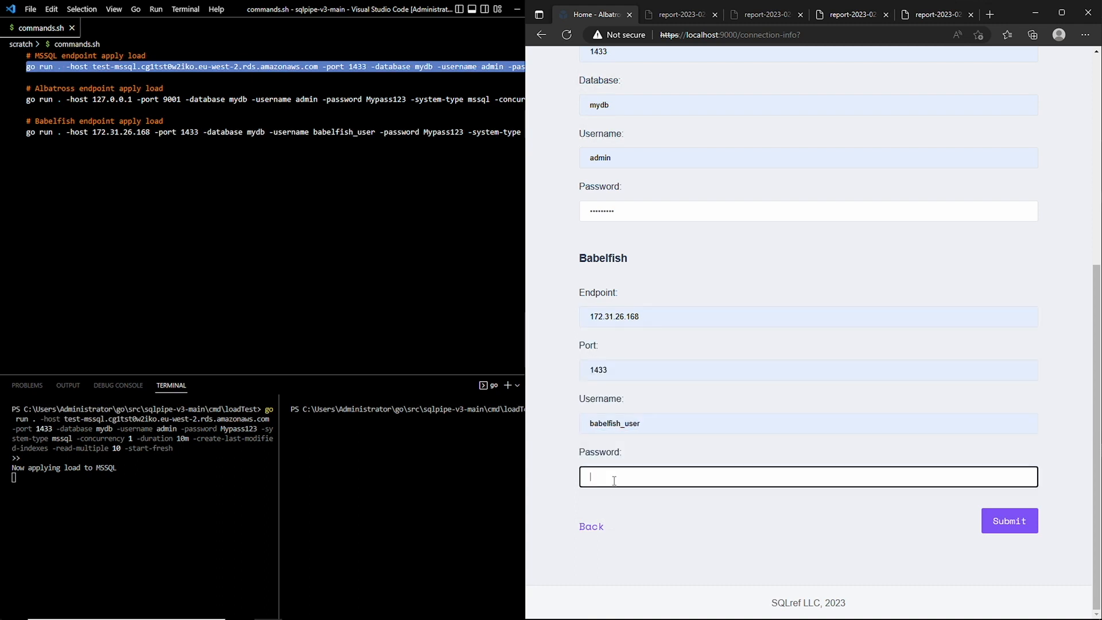
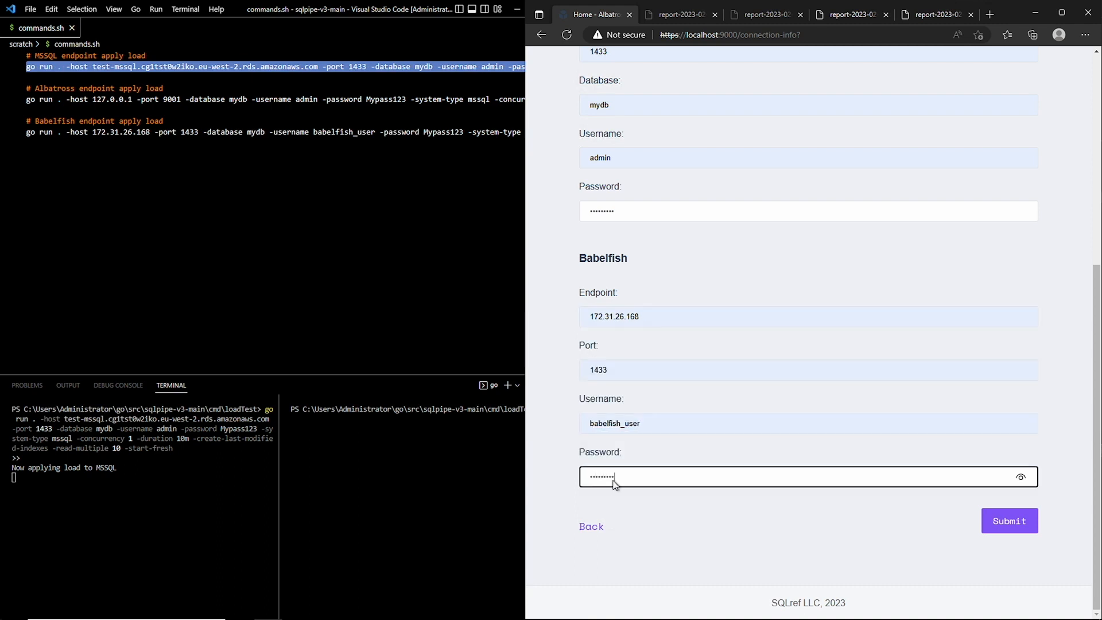
{"action": "left_click", "coordinate": [1009, 522]}
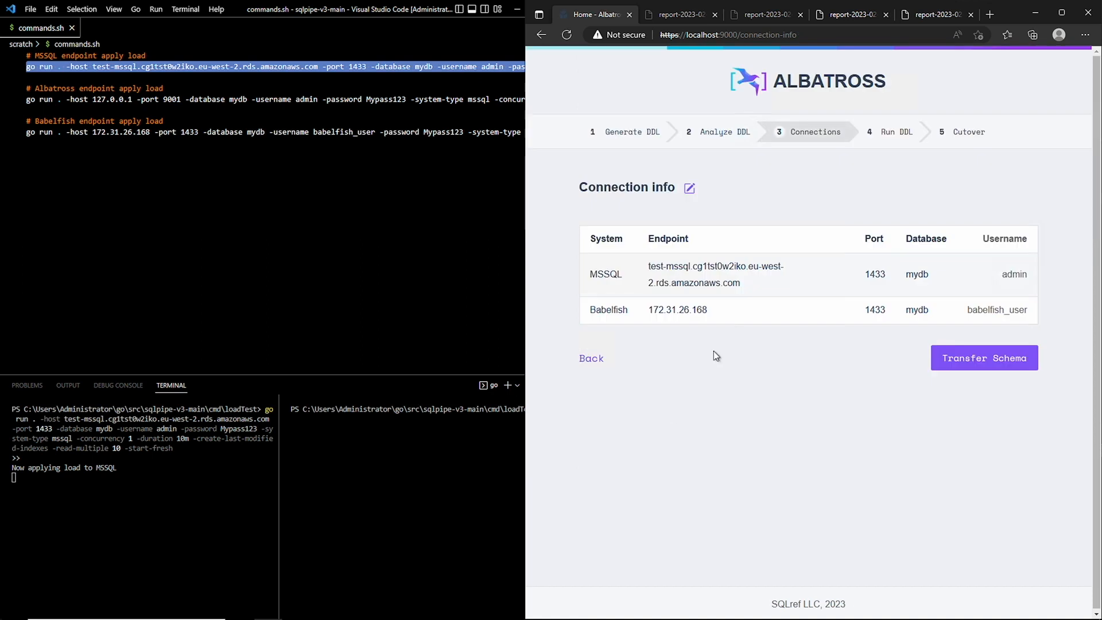
{"action": "mouse_move", "coordinate": [955, 364]}
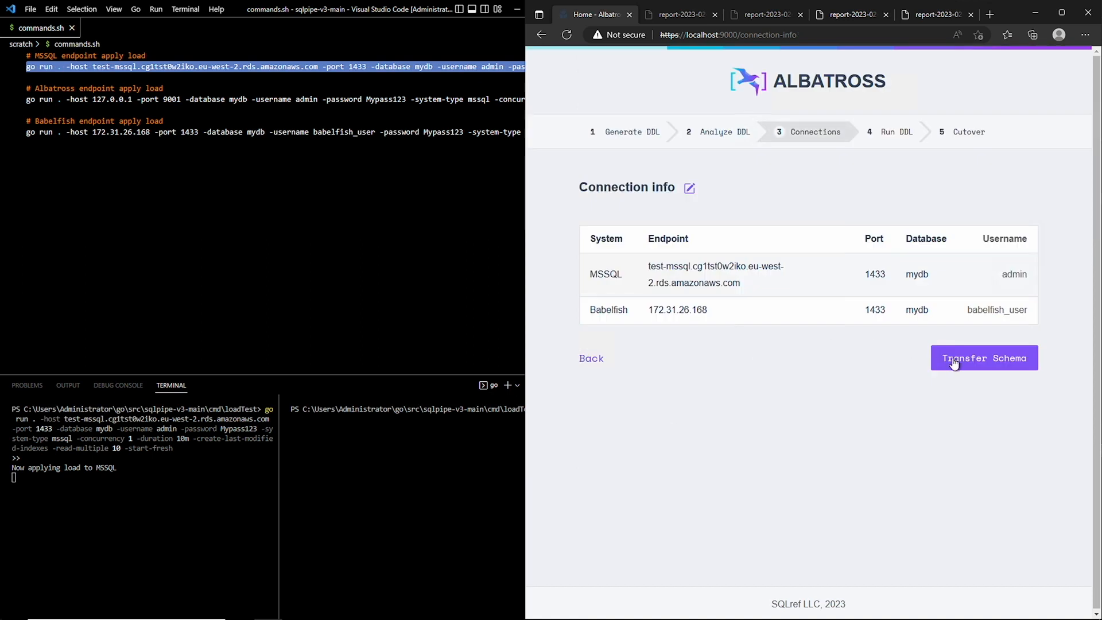
Transfer the schema to the Babelfish database and bring up the pgAdmin dashboard.
{"action": "left_click", "coordinate": [984, 358]}
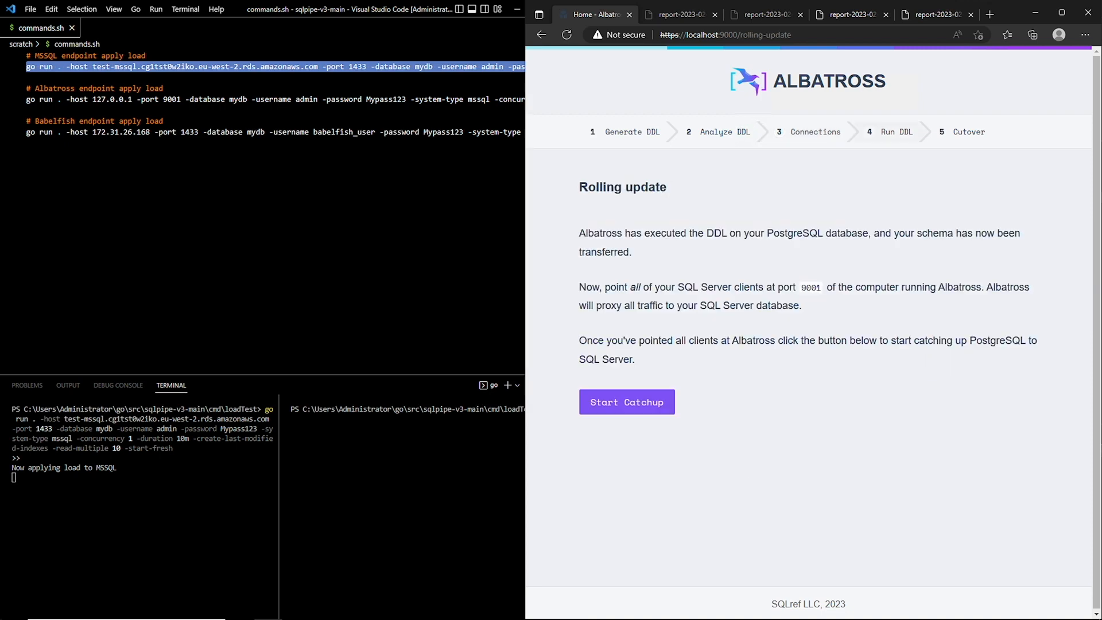
{"action": "left_click", "coordinate": [494, 609]}
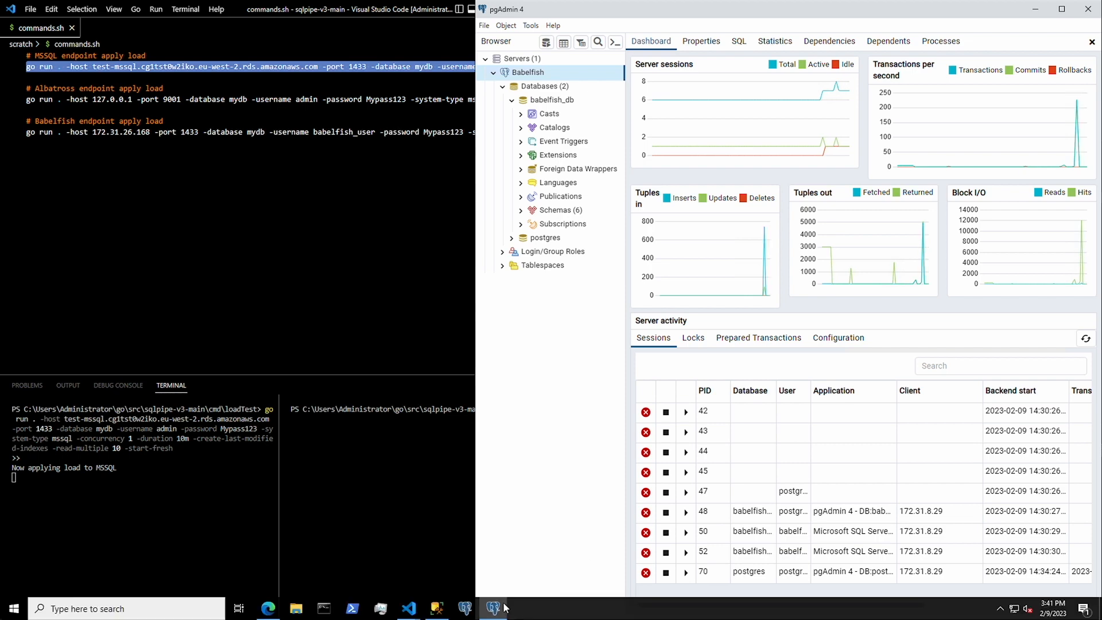
Expand the Babelfish server's databases in SSMS to show mydb, then return to the Albatross rolling-update page.
{"action": "left_click", "coordinate": [436, 609]}
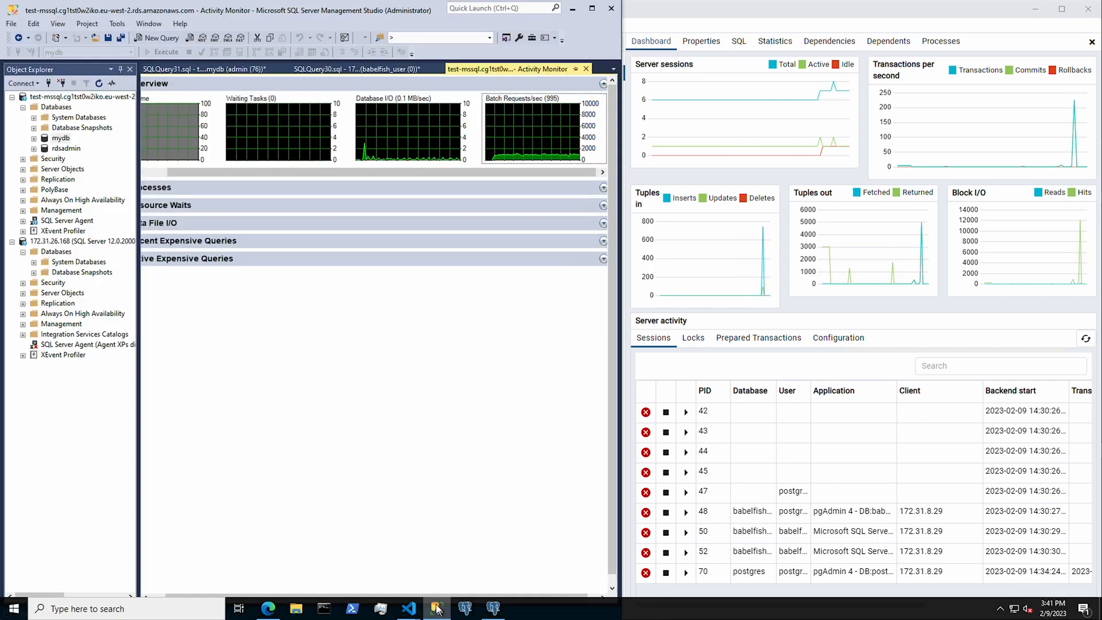
{"action": "left_click", "coordinate": [61, 138]}
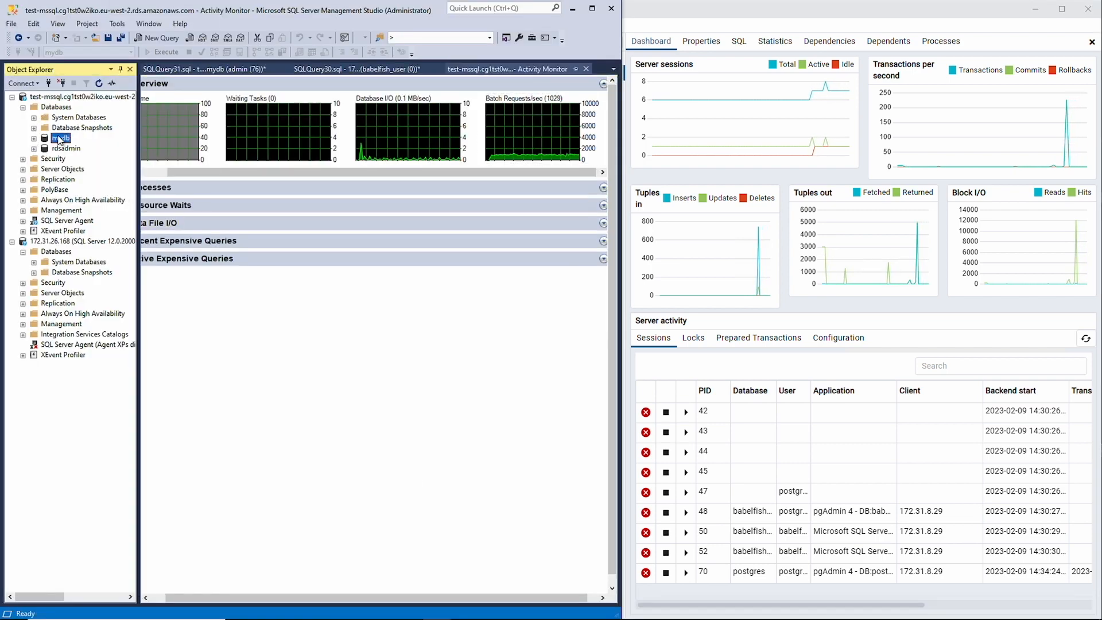
{"action": "right_click", "coordinate": [55, 251]}
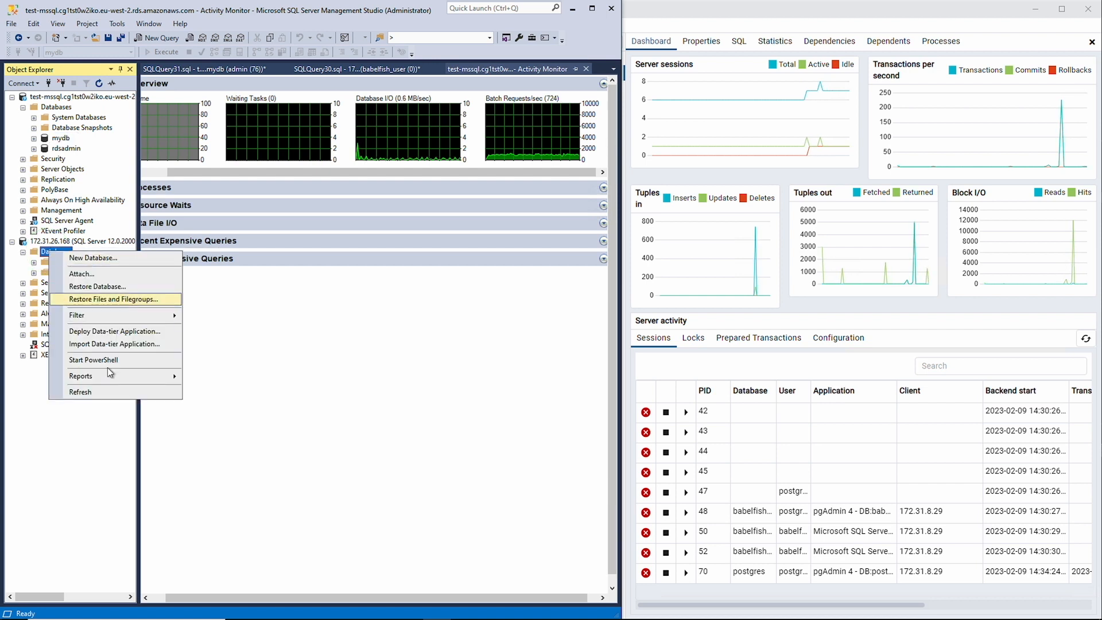
{"action": "left_click", "coordinate": [80, 391]}
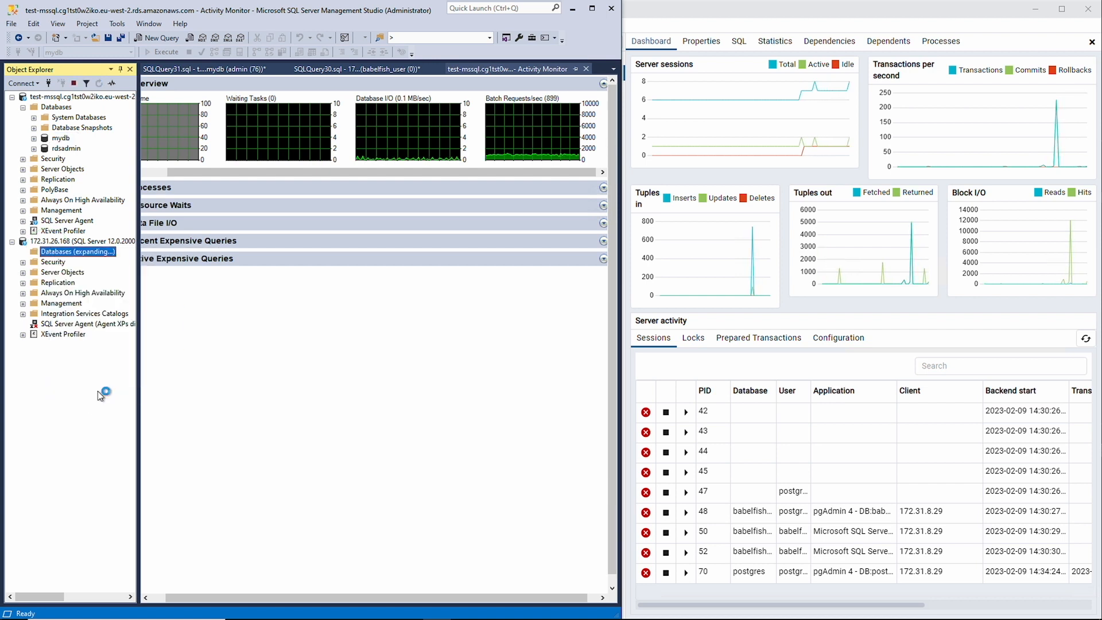
{"action": "left_click", "coordinate": [57, 241]}
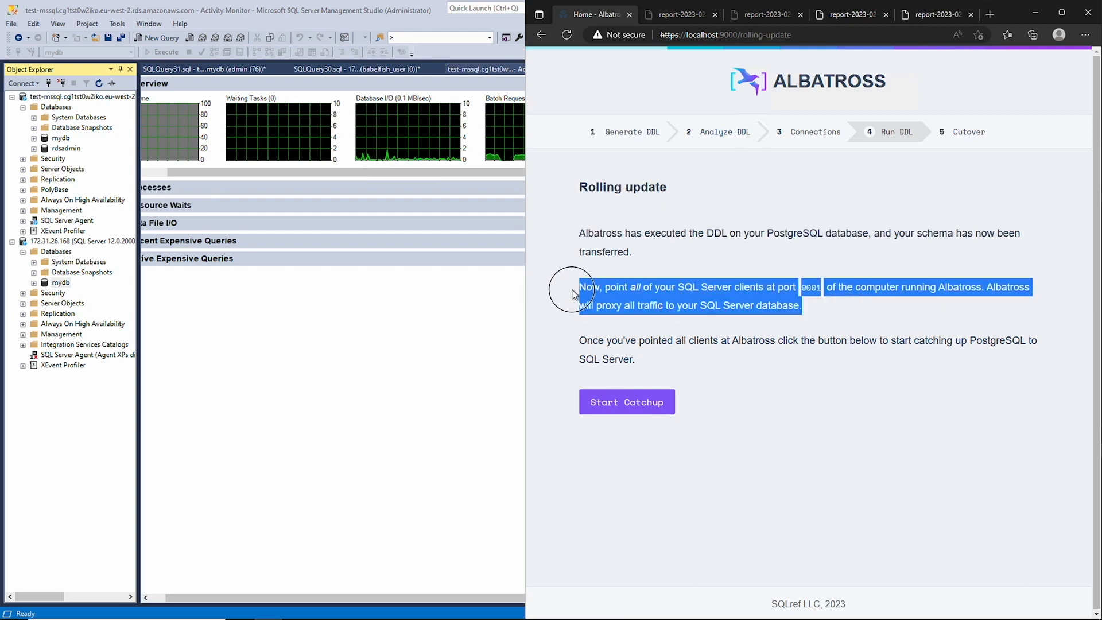
{"action": "left_click", "coordinate": [576, 295]}
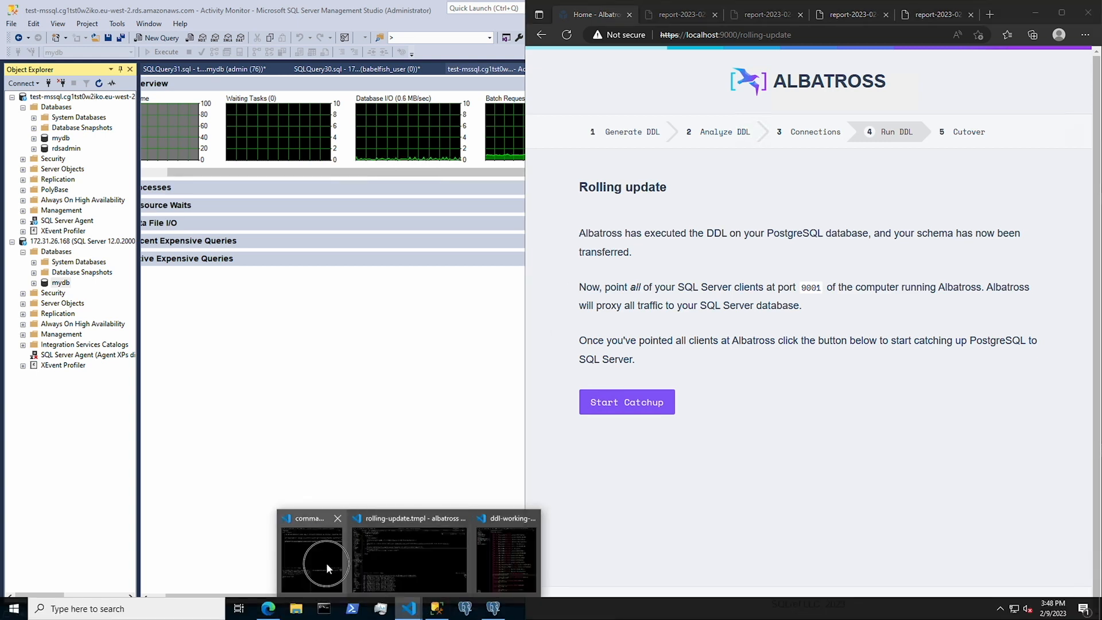
Restart the load test against 127.0.0.1 port 9001 through Albatross, then minimize VS Code.
{"action": "left_click", "coordinate": [312, 559]}
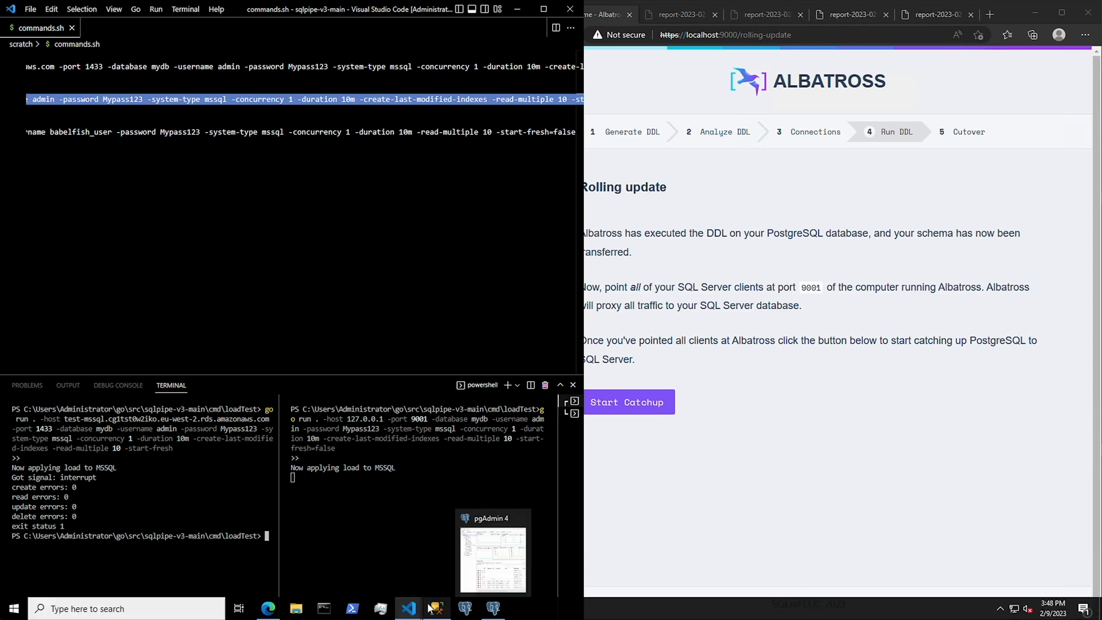
{"action": "left_click", "coordinate": [463, 609]}
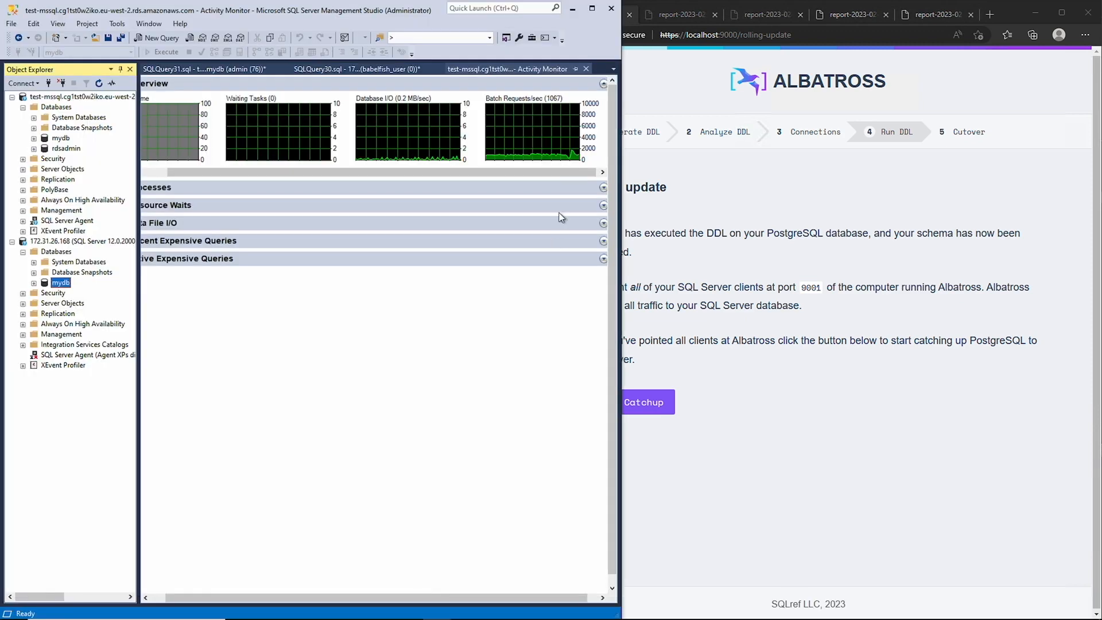
{"action": "mouse_move", "coordinate": [573, 157]}
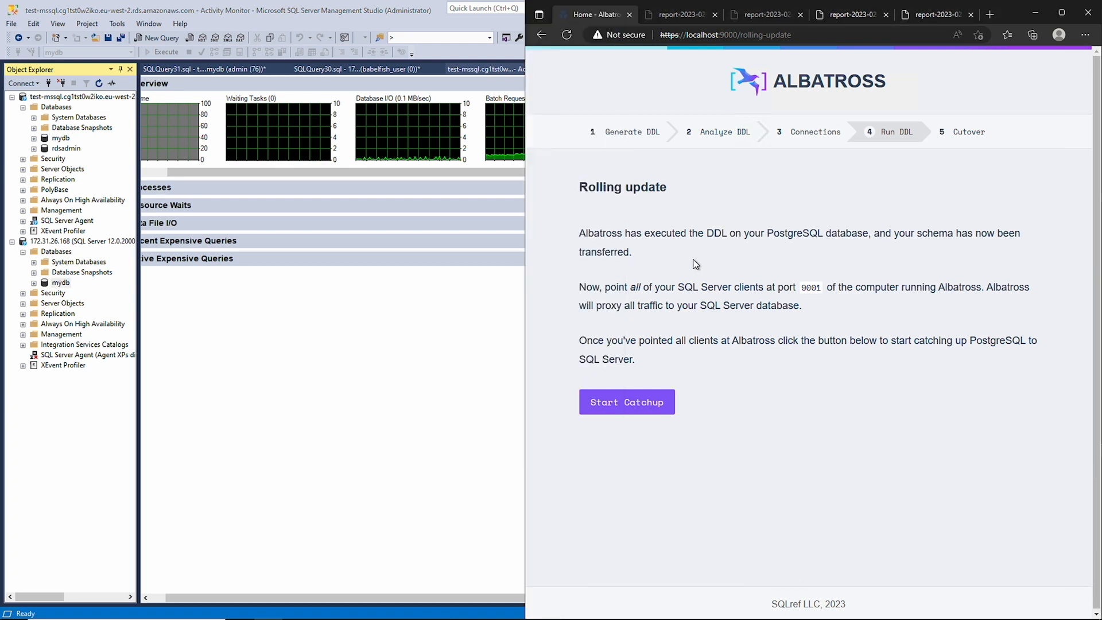
{"action": "mouse_move", "coordinate": [654, 347]}
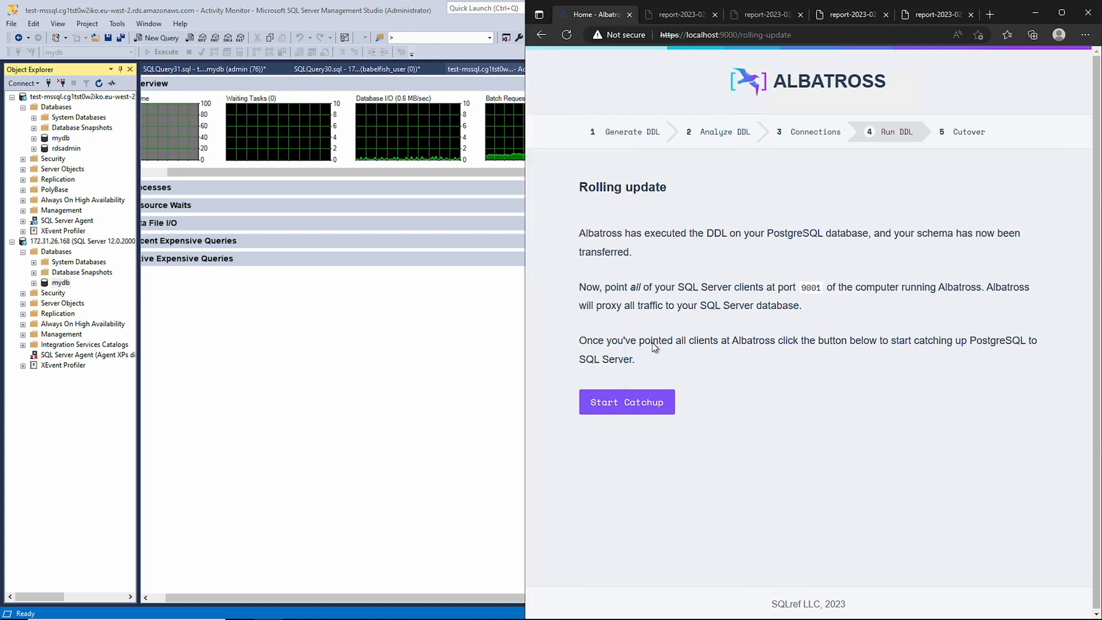
Start the catchup so Albatross begins syncing PostgreSQL with SQL Server.
{"action": "left_click", "coordinate": [626, 402]}
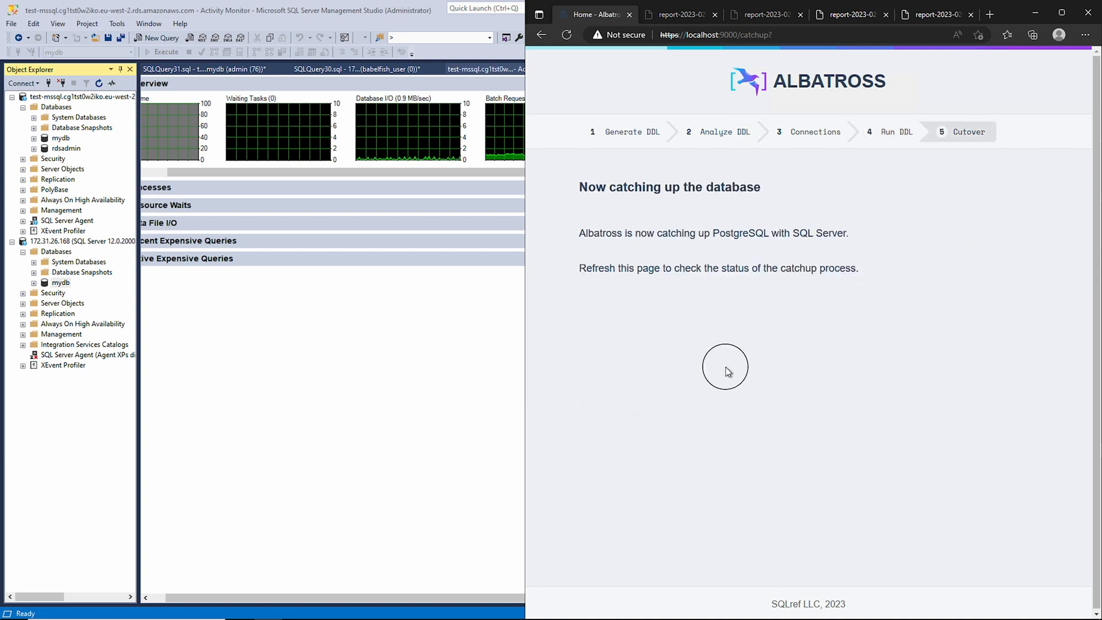
{"action": "mouse_move", "coordinate": [502, 459]}
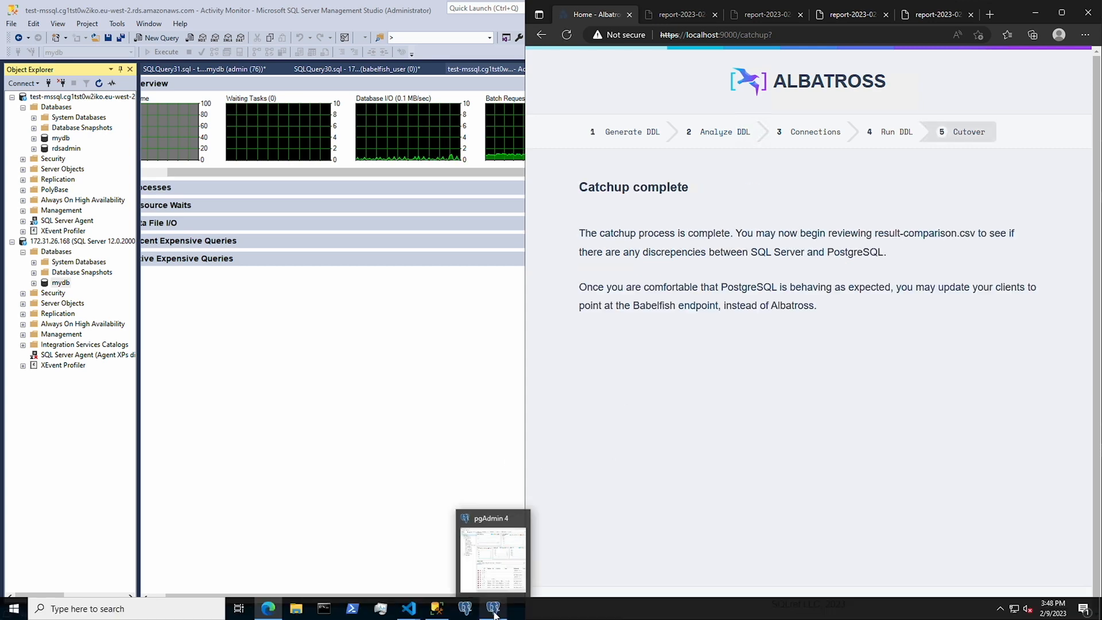
Check the Babelfish server dashboard in pgAdmin 4, then return to the Albatross browser window.
{"action": "left_click", "coordinate": [492, 554]}
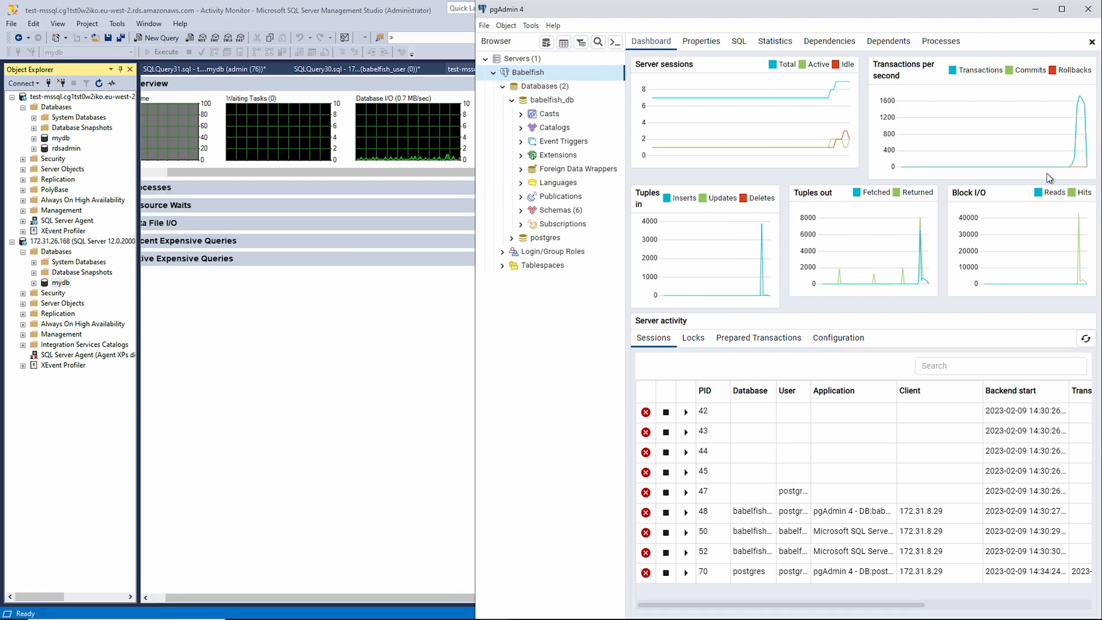
{"action": "mouse_move", "coordinate": [1047, 146]}
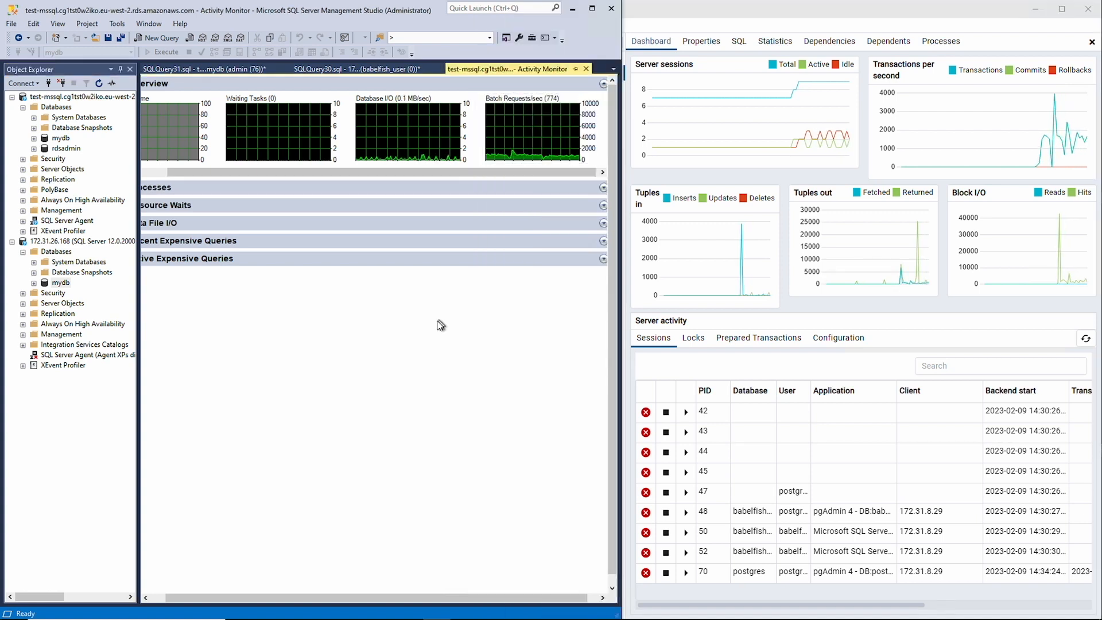
{"action": "left_click", "coordinate": [61, 138]}
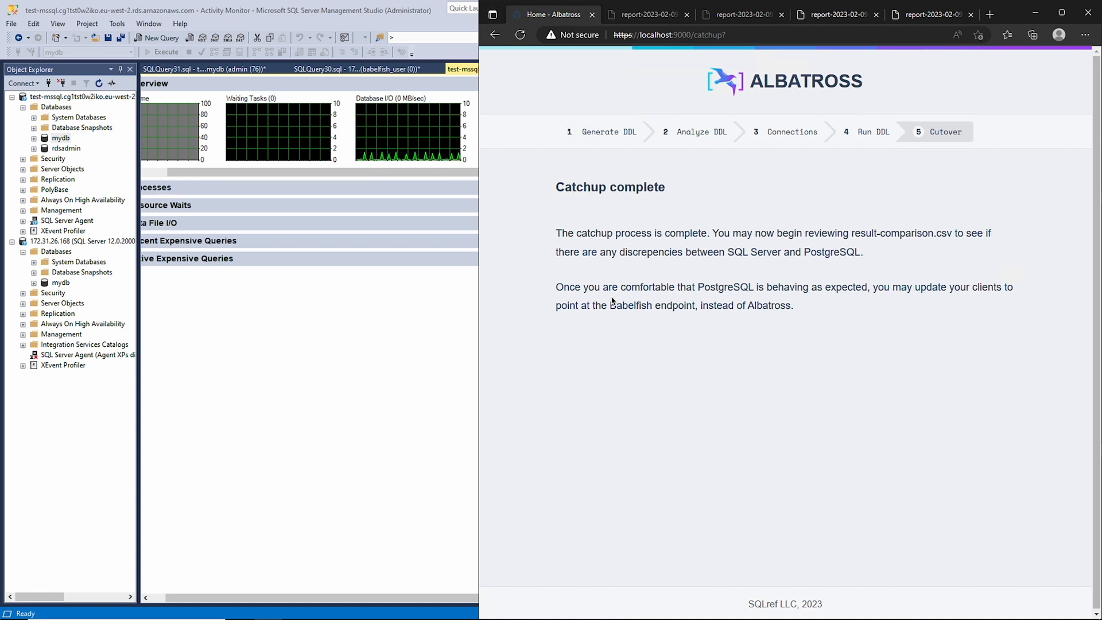
{"action": "mouse_move", "coordinate": [603, 317]}
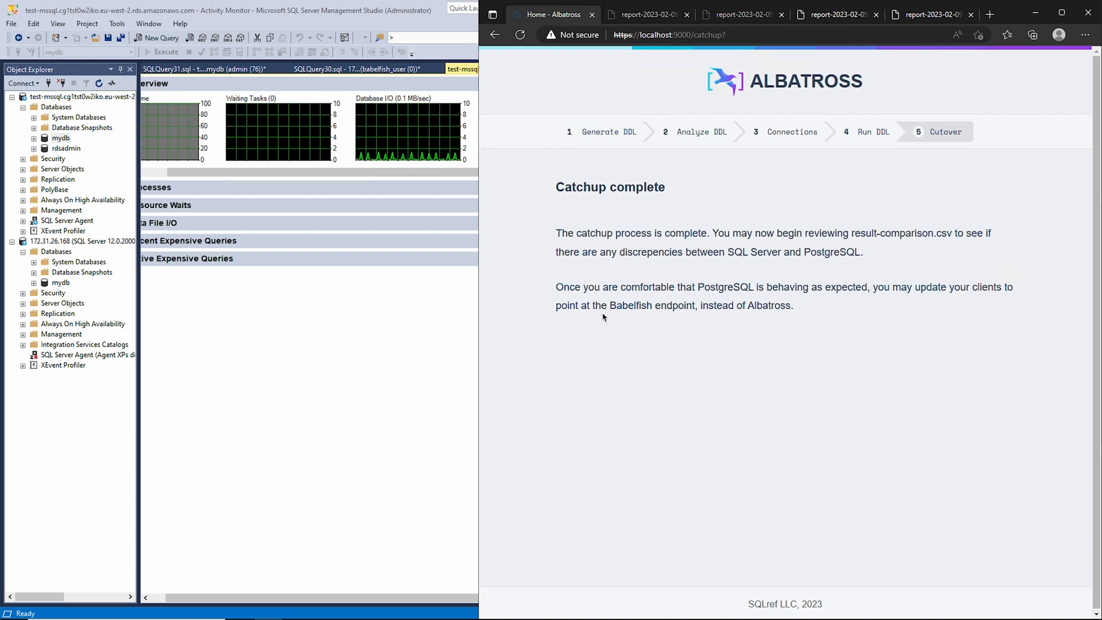
{"action": "mouse_move", "coordinate": [596, 333]}
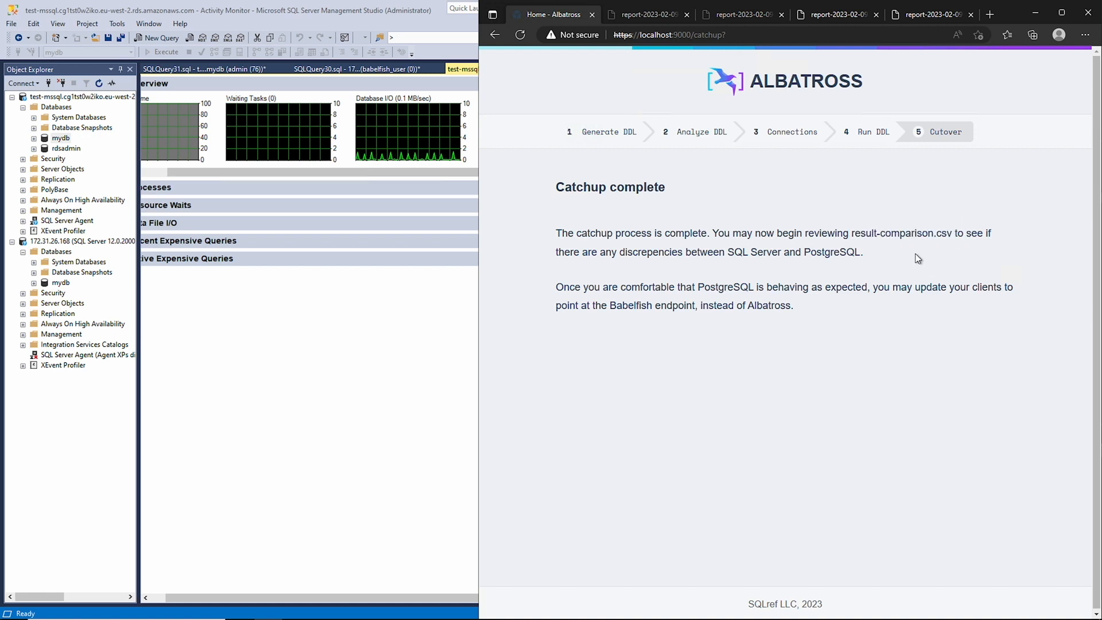
{"action": "mouse_move", "coordinate": [533, 533]}
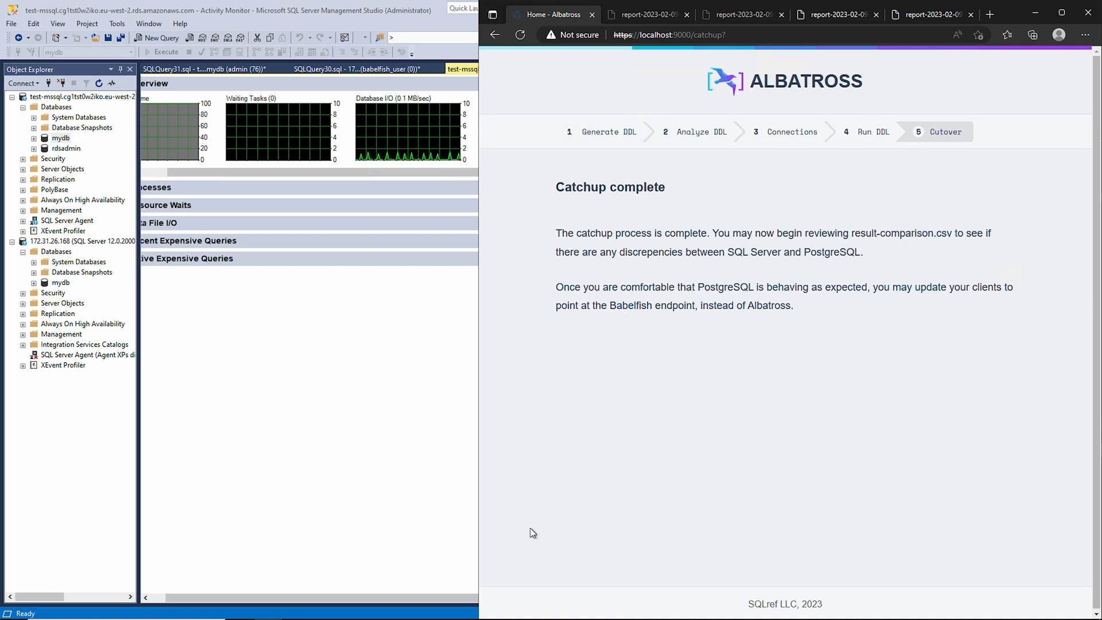
{"action": "mouse_move", "coordinate": [408, 608]}
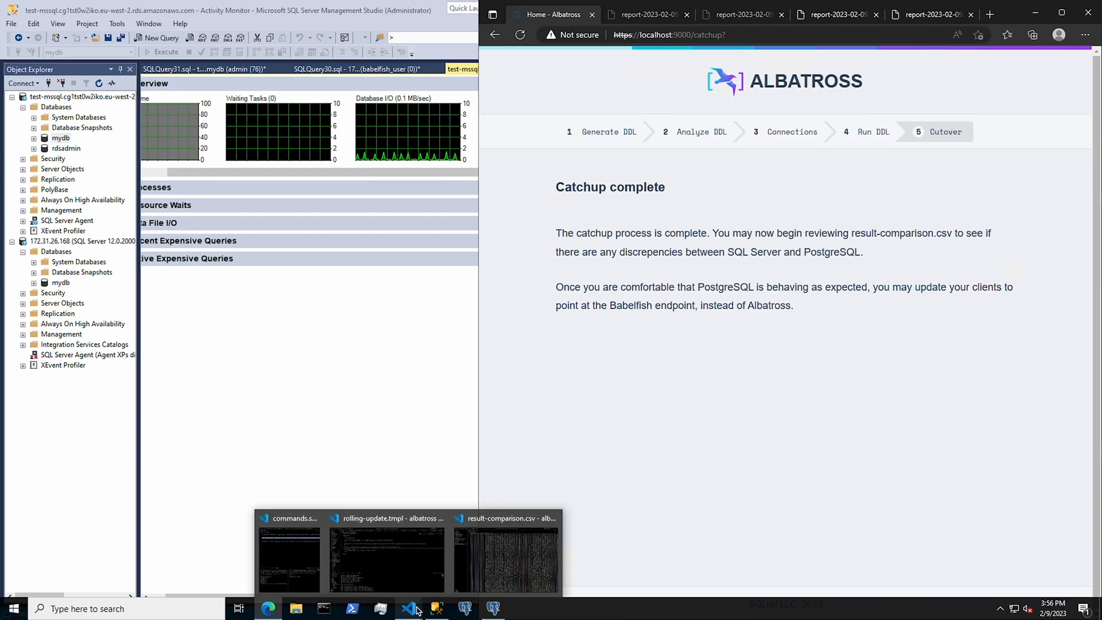
Bring up result-comparison.csv in Visual Studio Code from the taskbar thumbnail.
{"action": "left_click", "coordinate": [505, 558]}
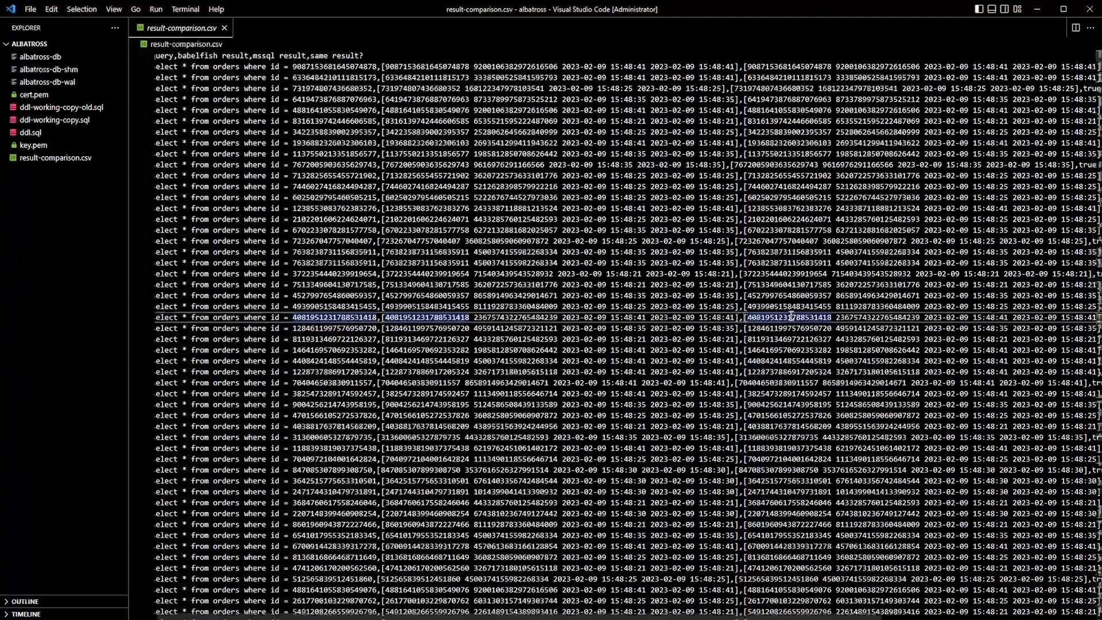
Search result-comparison.csv for 'false' and select the false result on the users row.
{"action": "scroll", "scroll_direction": "right", "scroll_amount": 3}
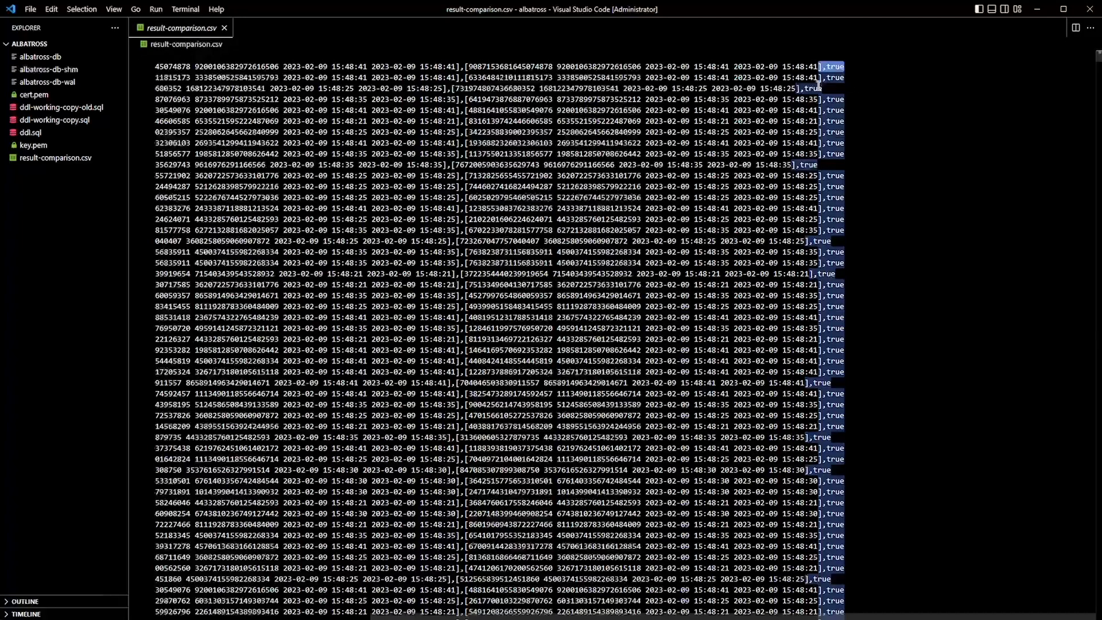
{"action": "mouse_move", "coordinate": [828, 507]}
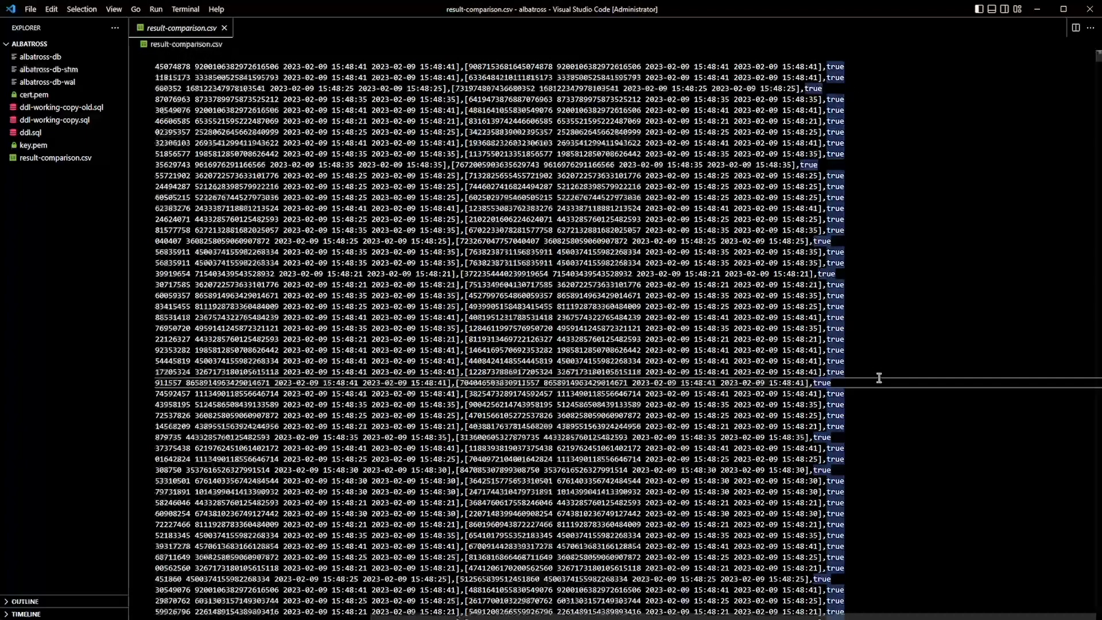
{"action": "key", "text": "Ctrl+f"}
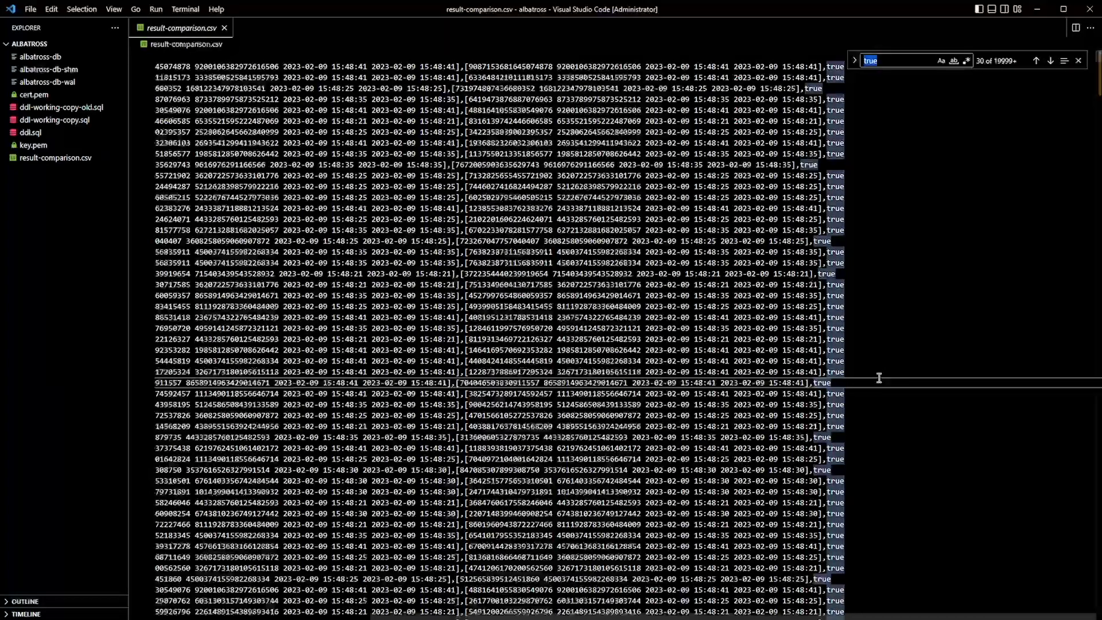
{"action": "type", "text": ".false"}
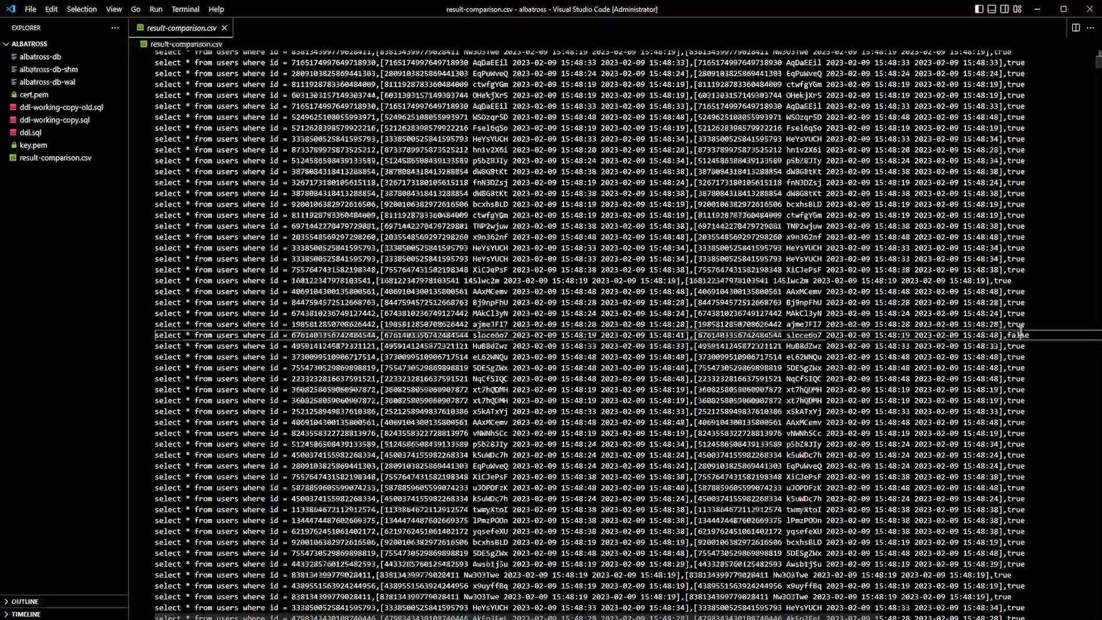
{"action": "double_click", "coordinate": [984, 334]}
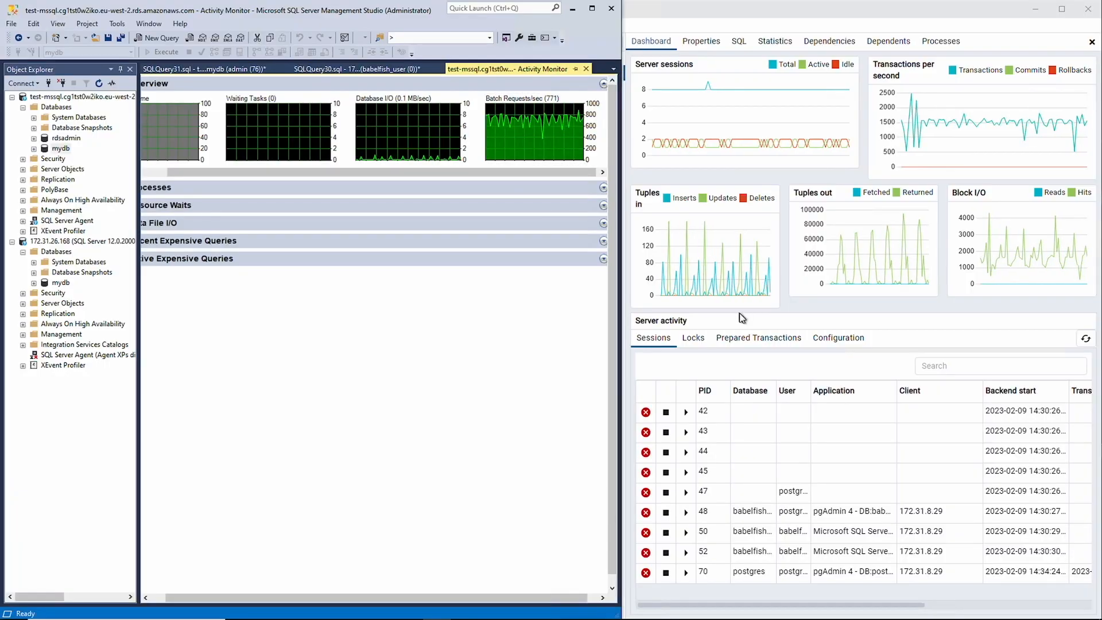
{"action": "mouse_move", "coordinate": [408, 608]}
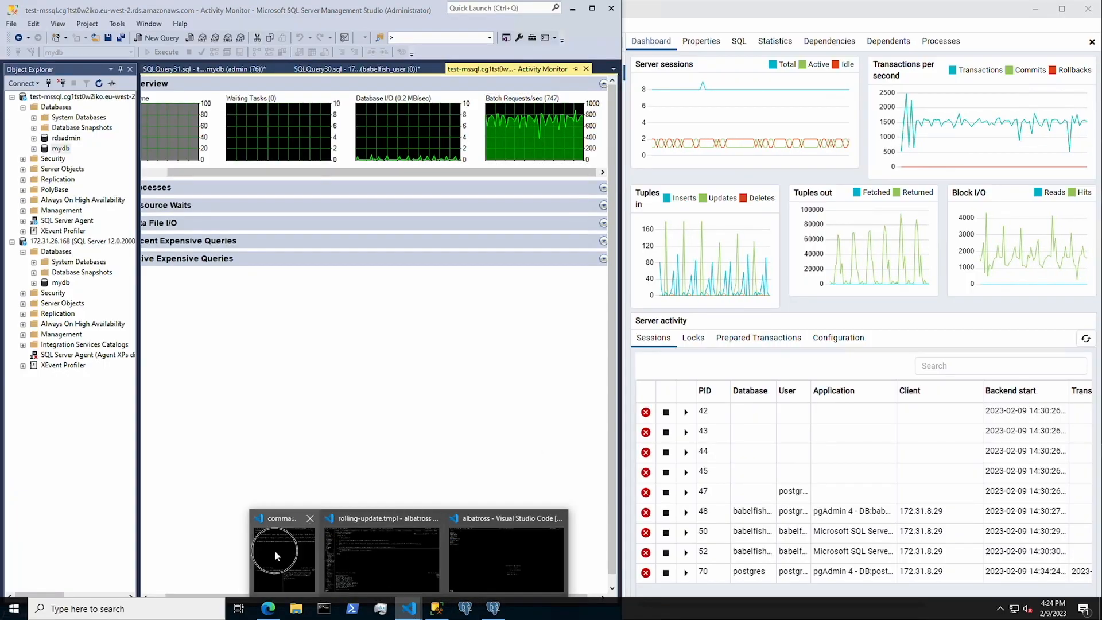
Switch to commands.sh and select the entire babelfish_user load-test command line.
{"action": "left_click", "coordinate": [506, 556]}
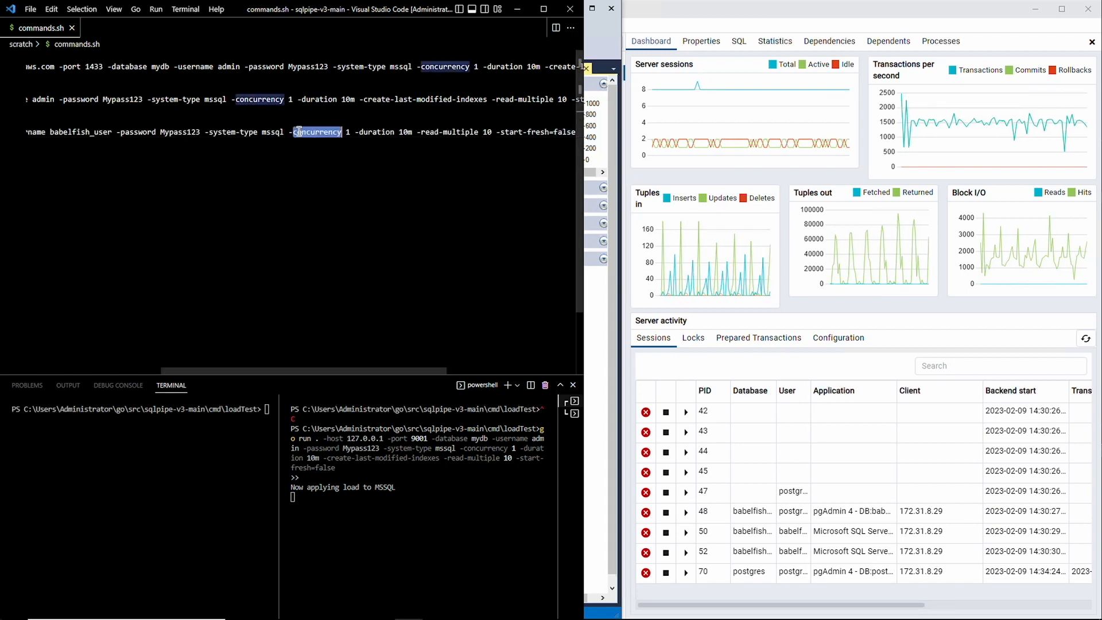
{"action": "triple_click", "coordinate": [295, 132]}
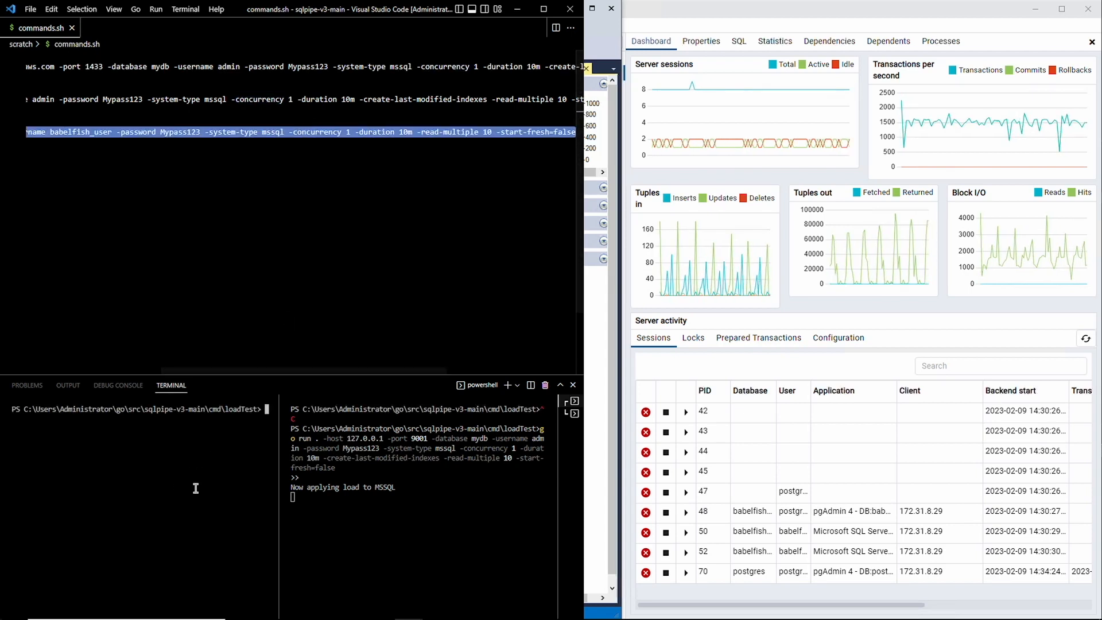